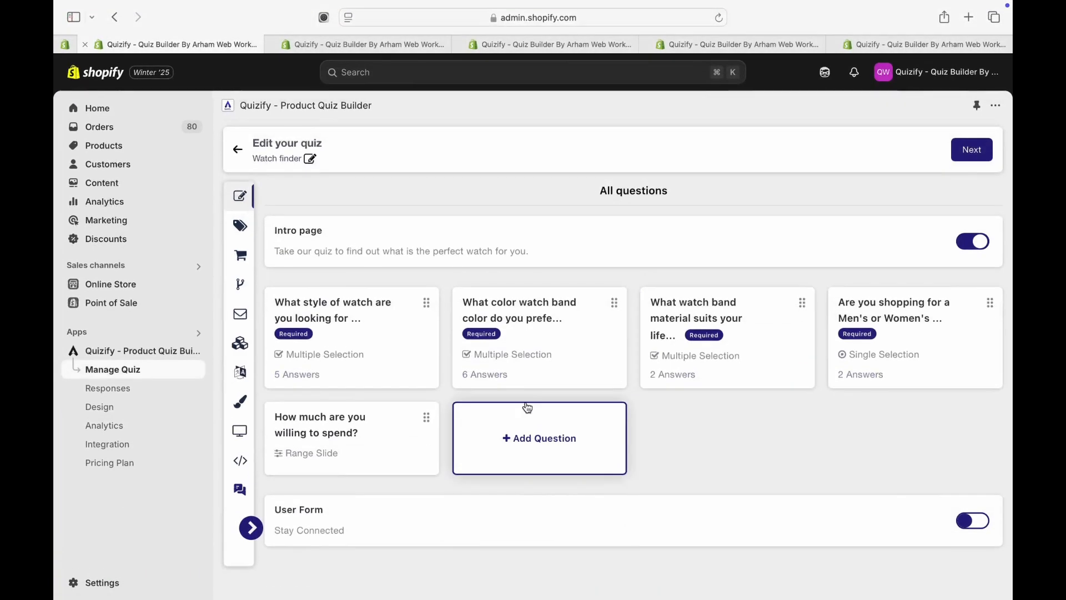
mouse_move(744, 467)
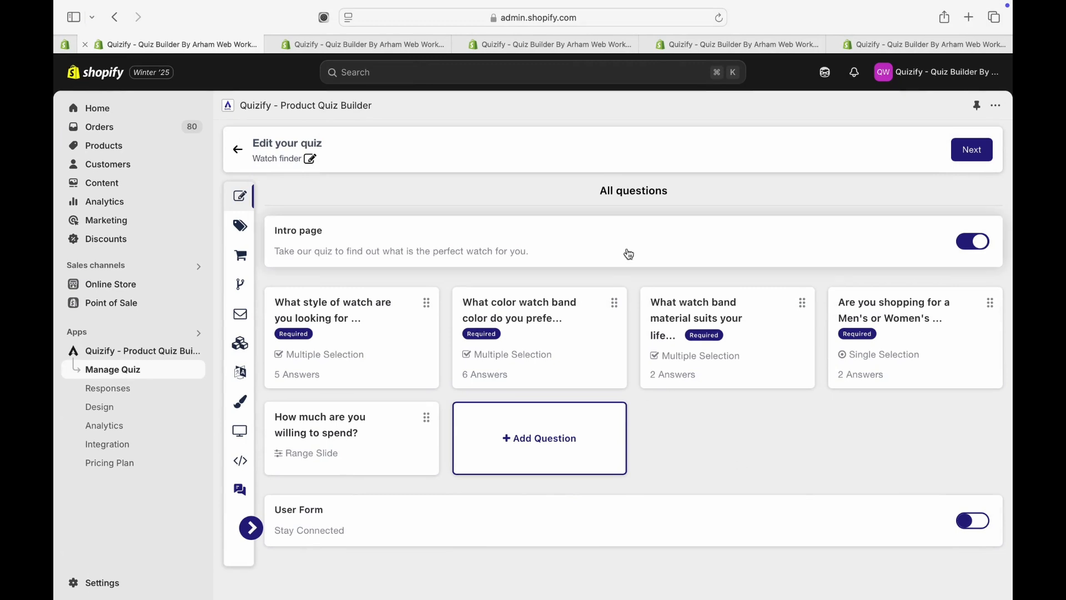
mouse_move(438, 283)
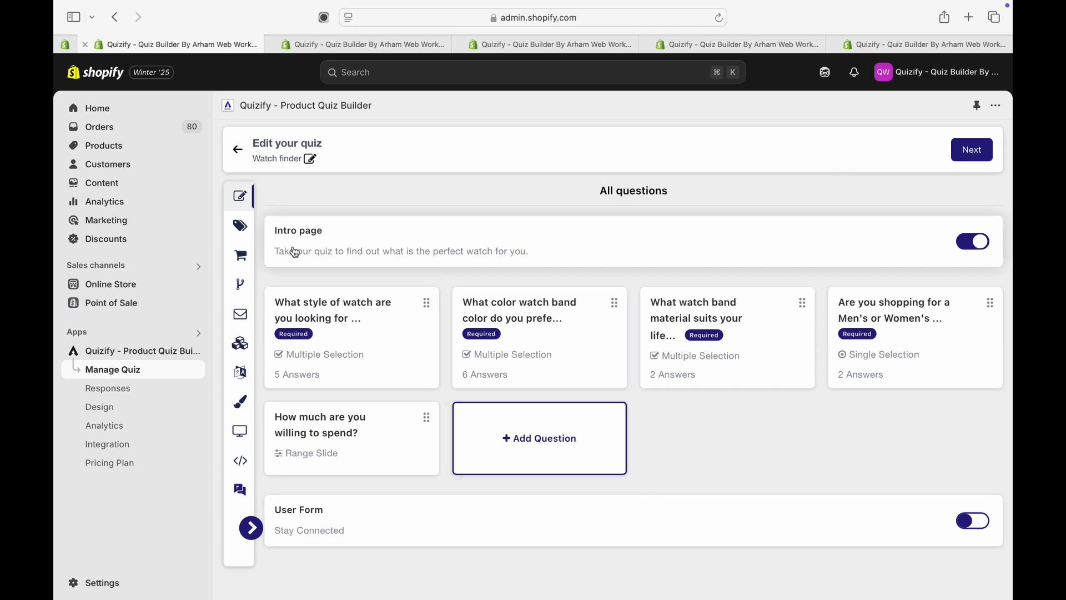
View the Watch finder quiz's four recommendation type cards and result options, then its thank-you message.
click(240, 225)
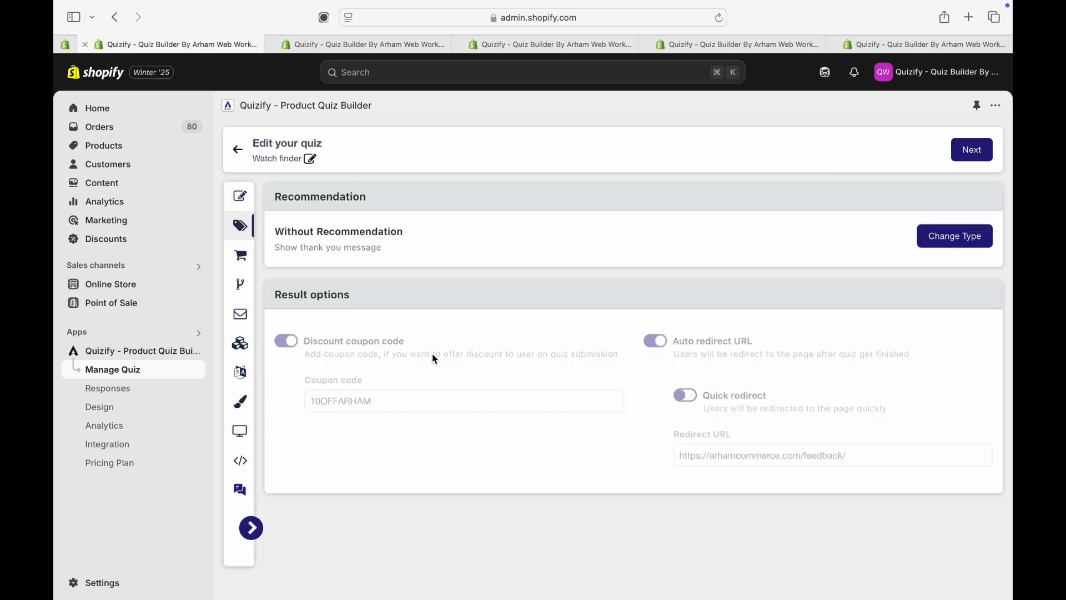
click(954, 235)
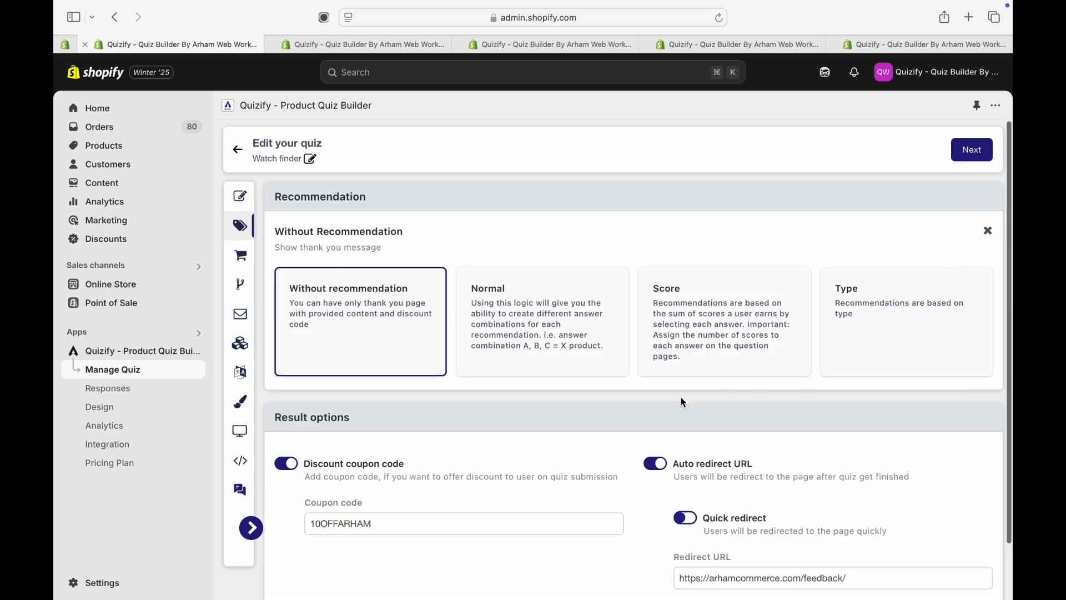
mouse_move(343, 301)
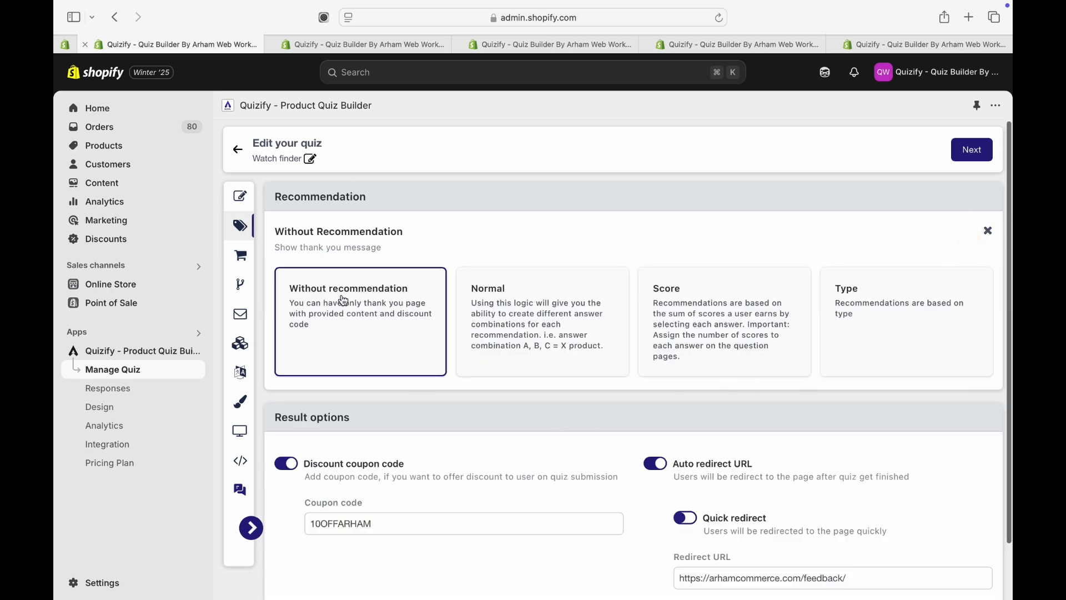
mouse_move(450, 498)
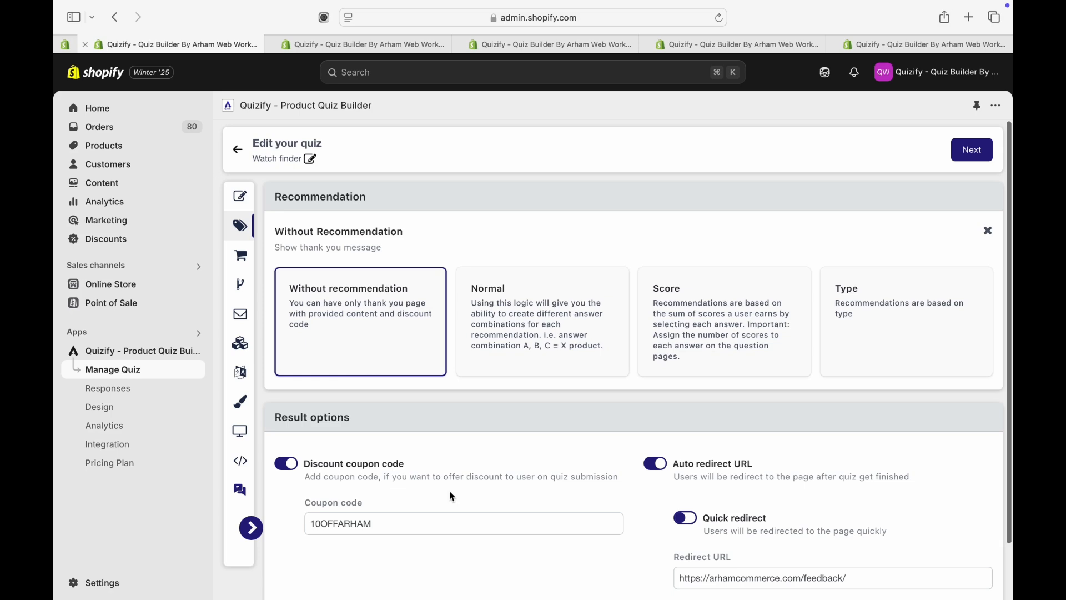
mouse_move(367, 340)
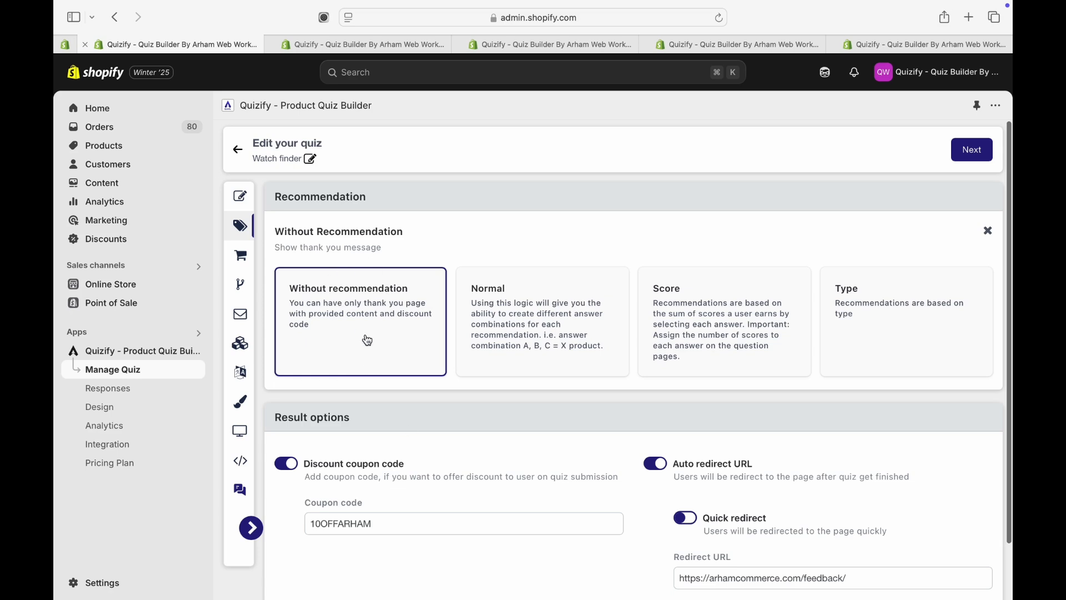
scroll(down, 3)
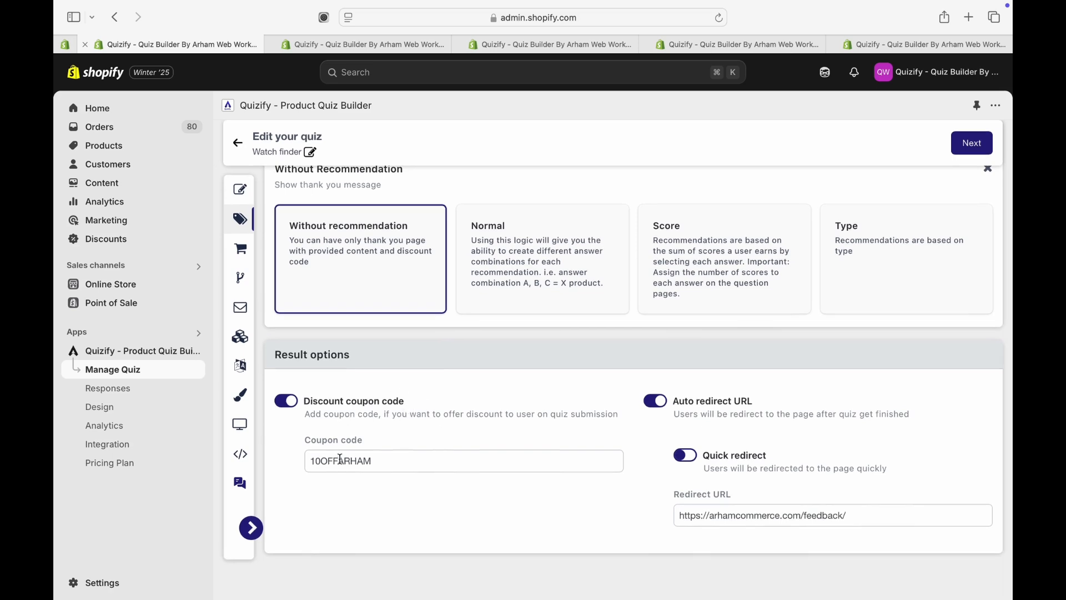
mouse_move(718, 484)
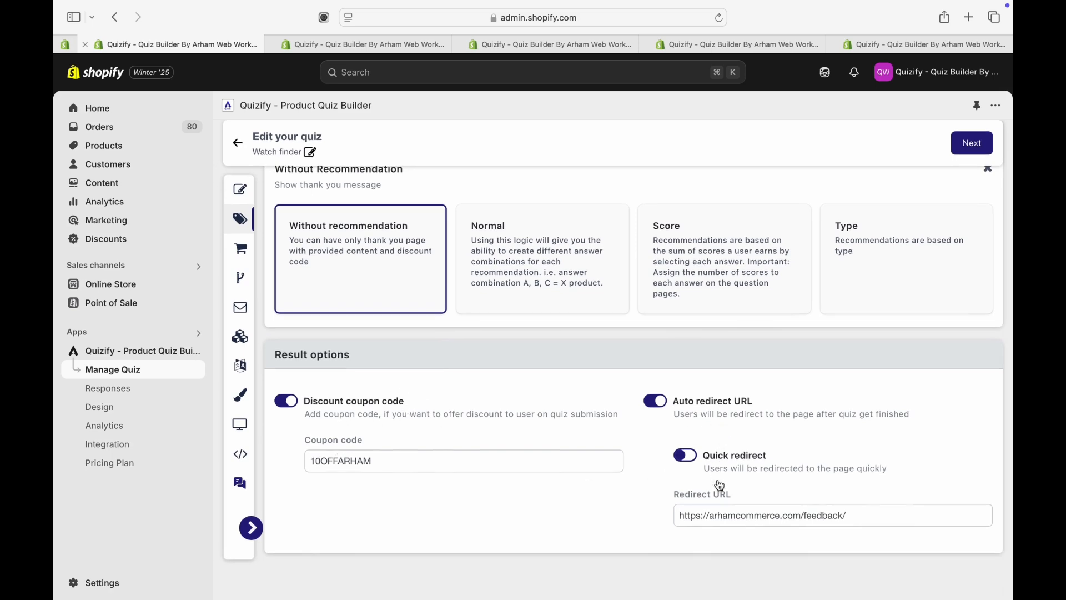
mouse_move(740, 507)
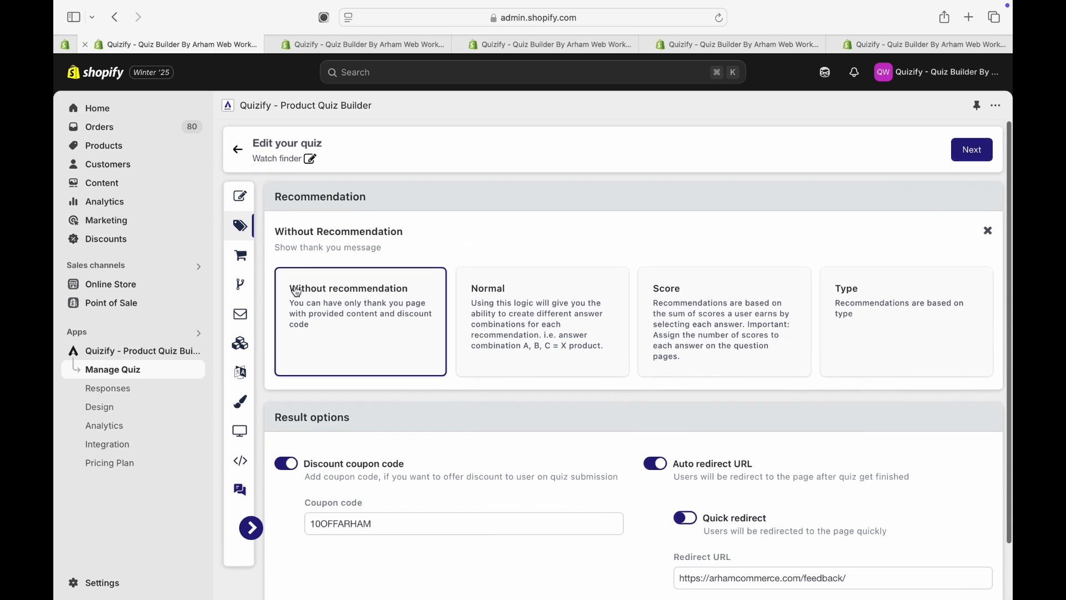
click(240, 254)
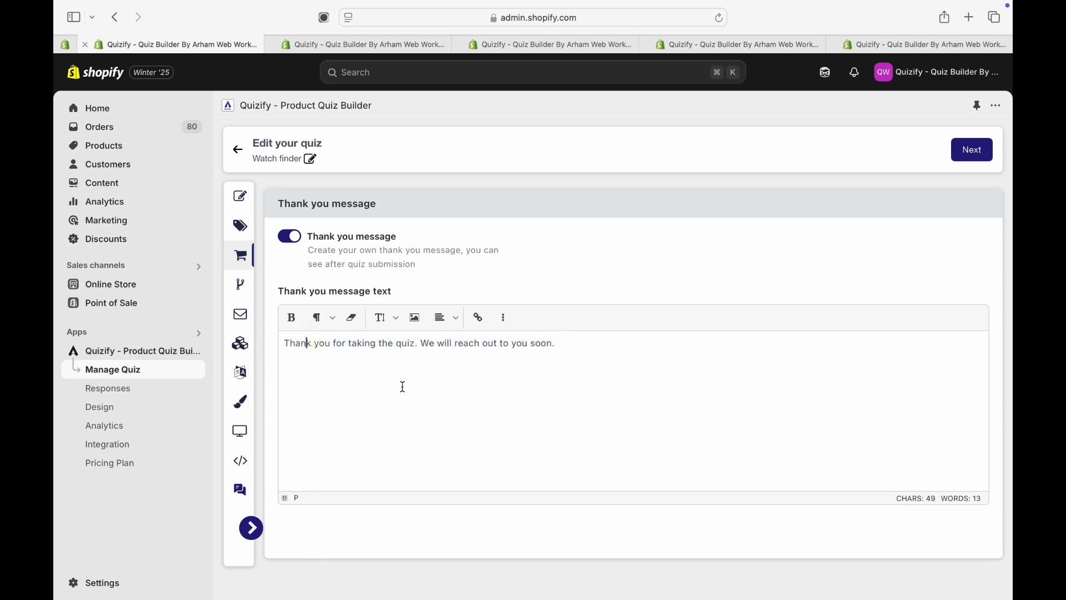
Show the Without recommendation, Normal, Score and Type cards again for the Watch finder quiz.
click(250, 528)
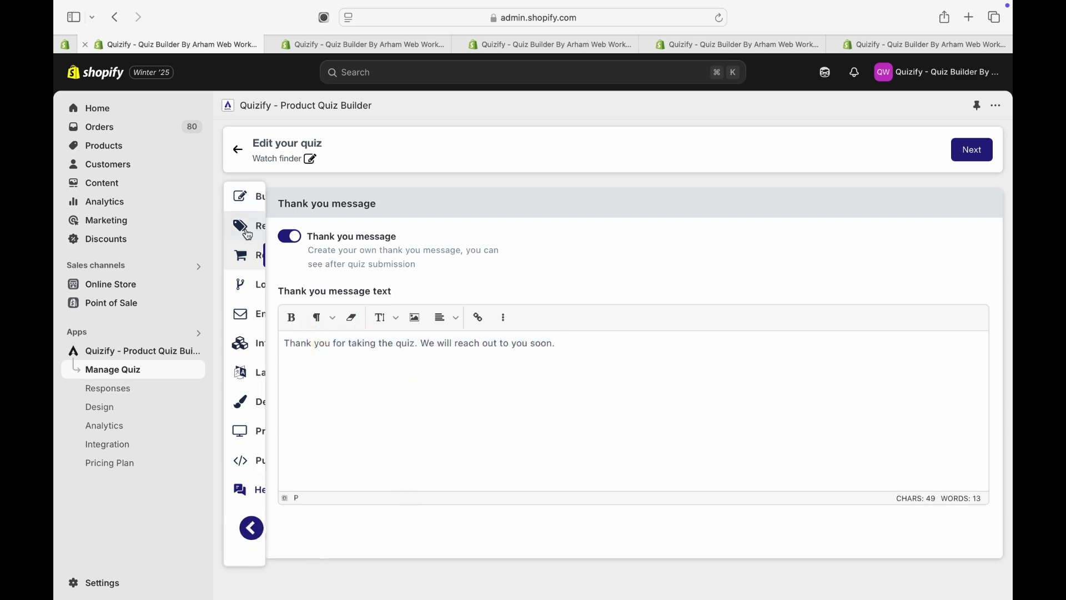
click(240, 225)
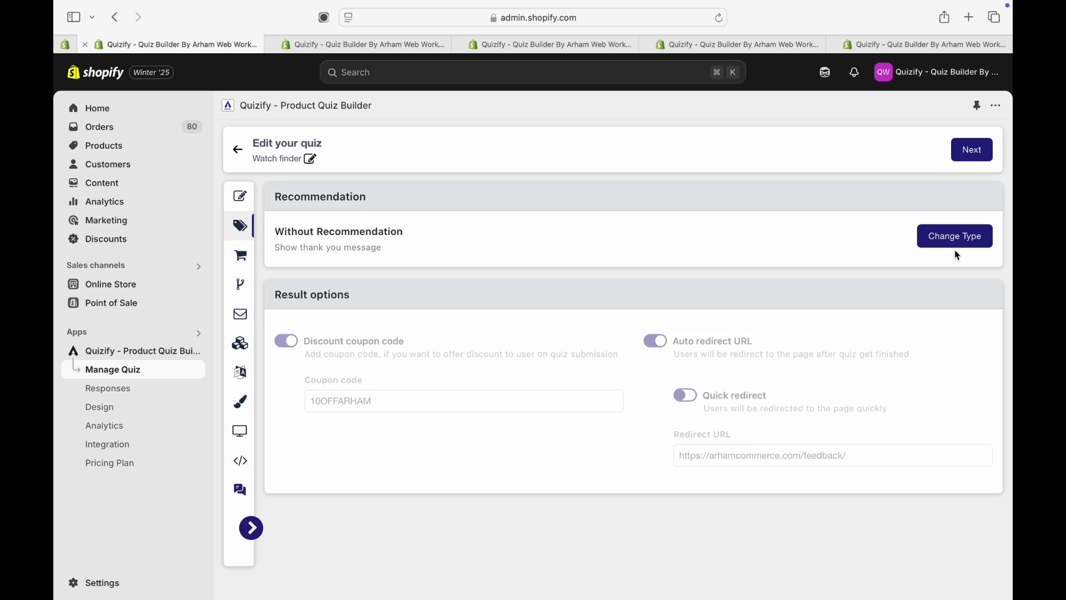
click(954, 235)
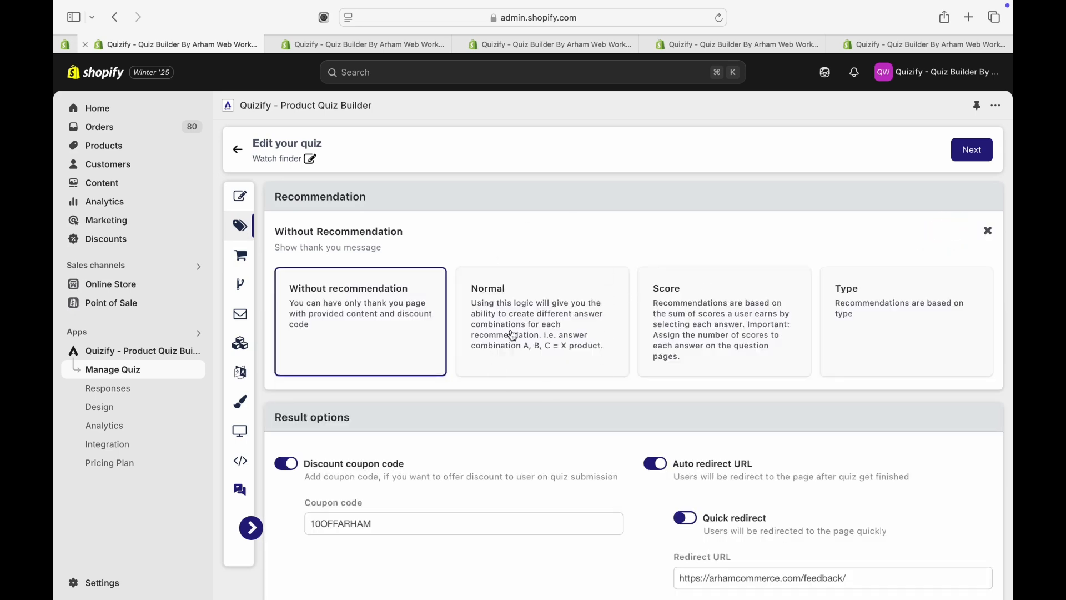
mouse_move(518, 311)
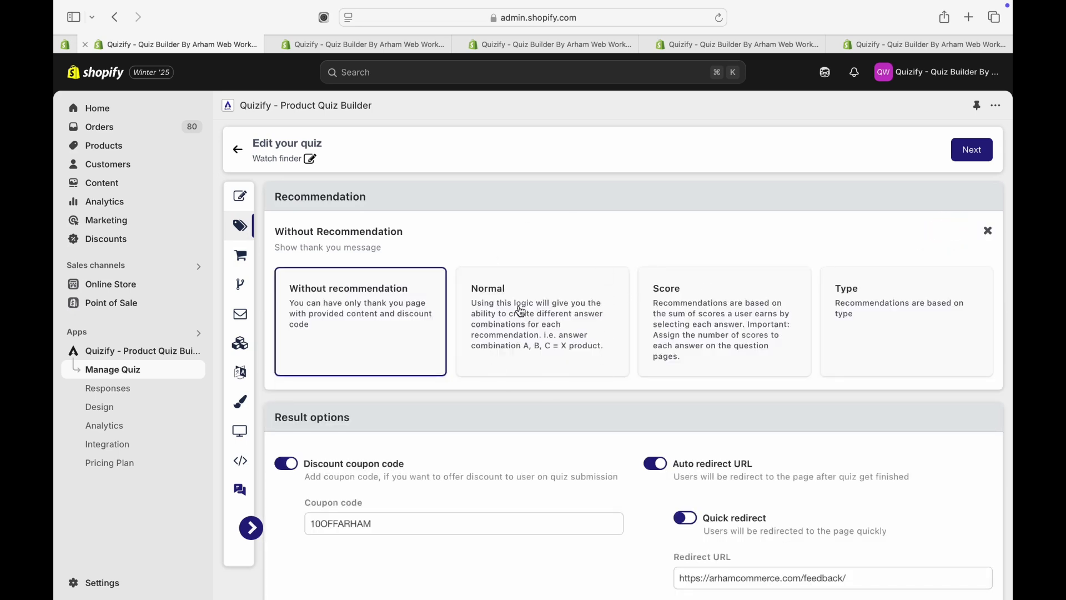
Review the Nutrition demo quiz's Q.1 answers, each with four linked products and Other with one.
click(371, 44)
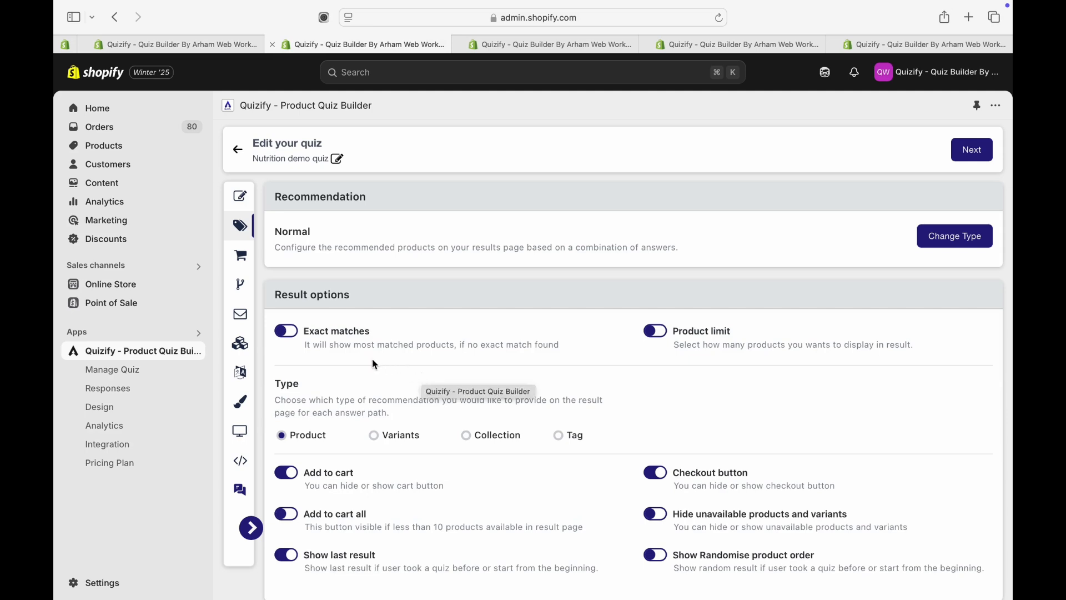
scroll(down, 3)
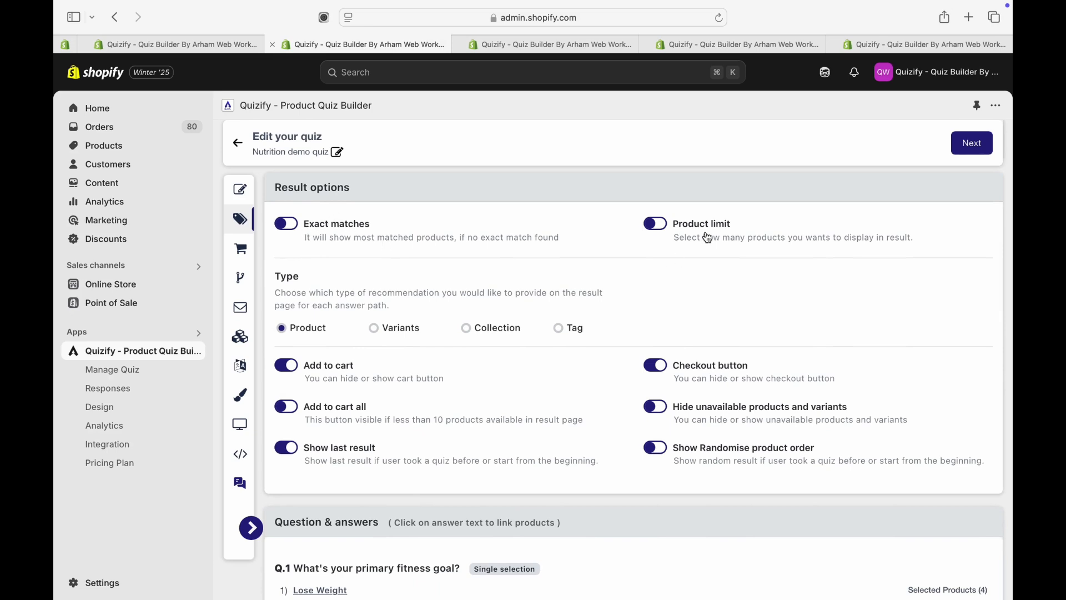
scroll(down, 3)
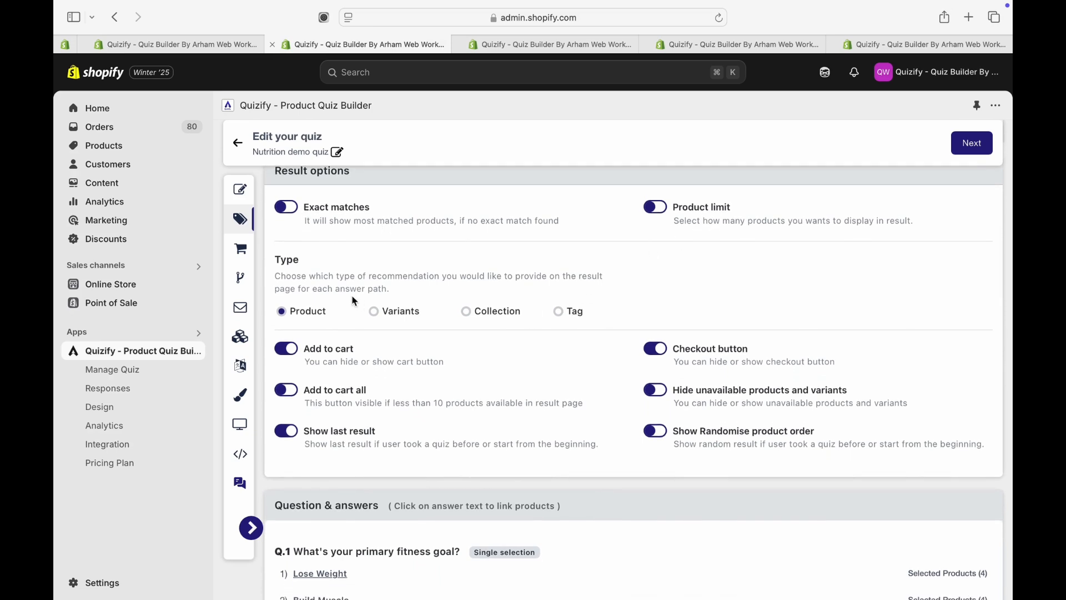
mouse_move(365, 326)
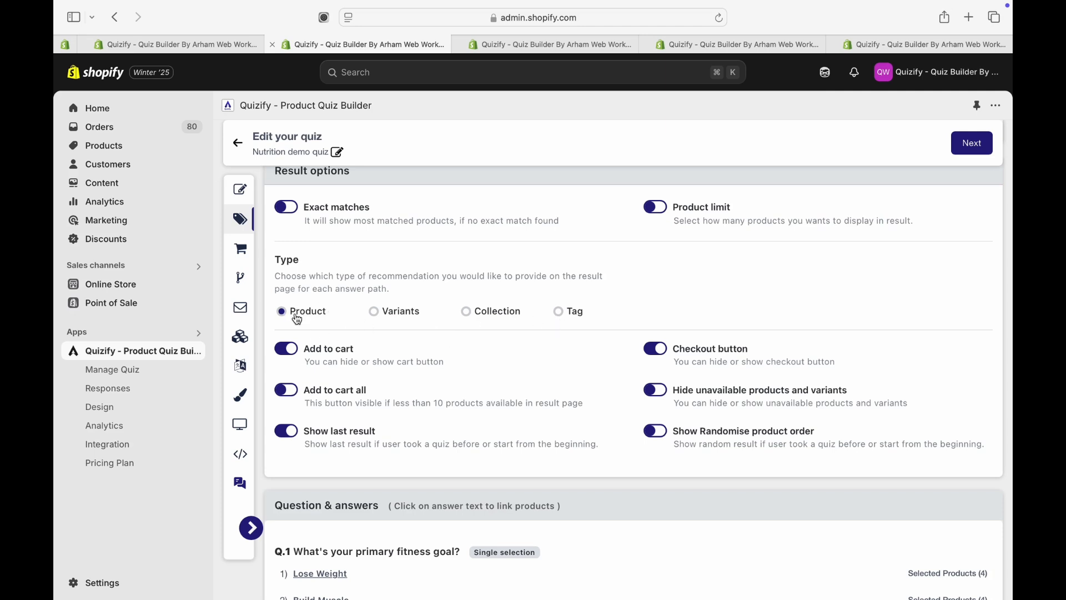
mouse_move(402, 312)
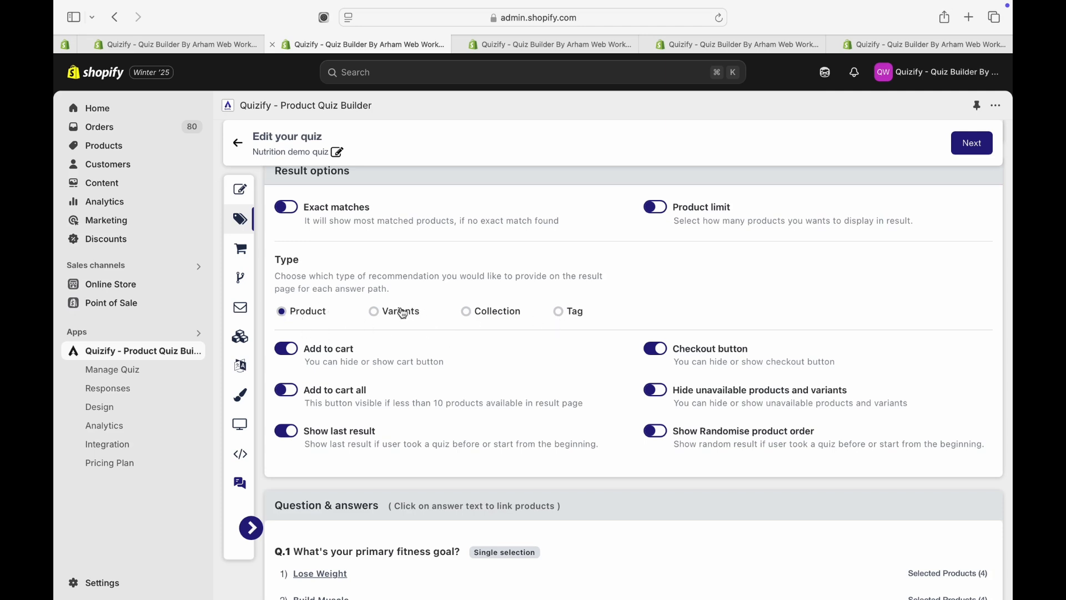
mouse_move(479, 307)
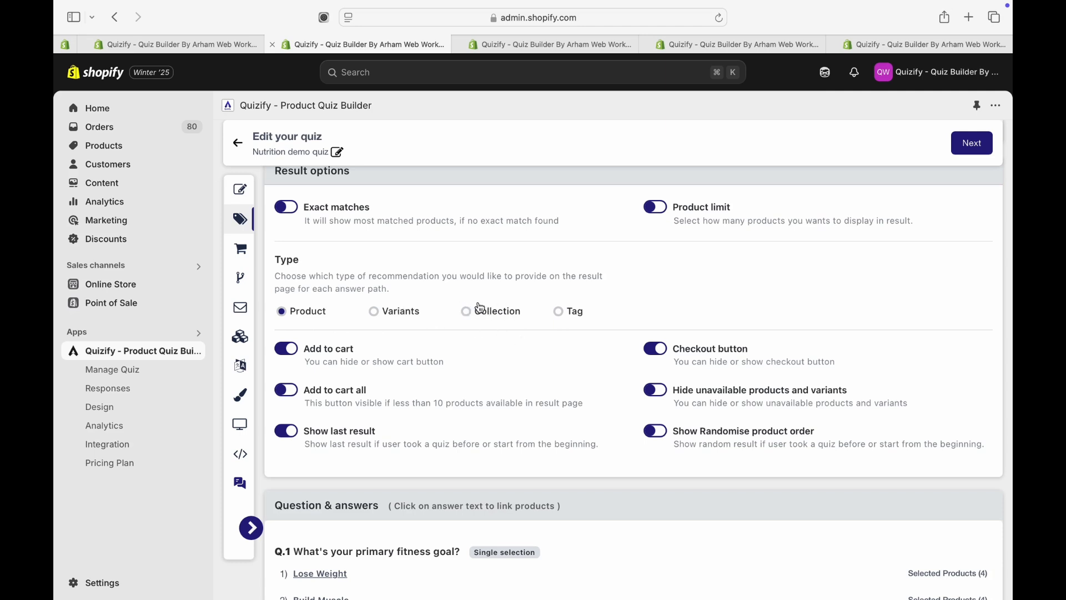
mouse_move(581, 319)
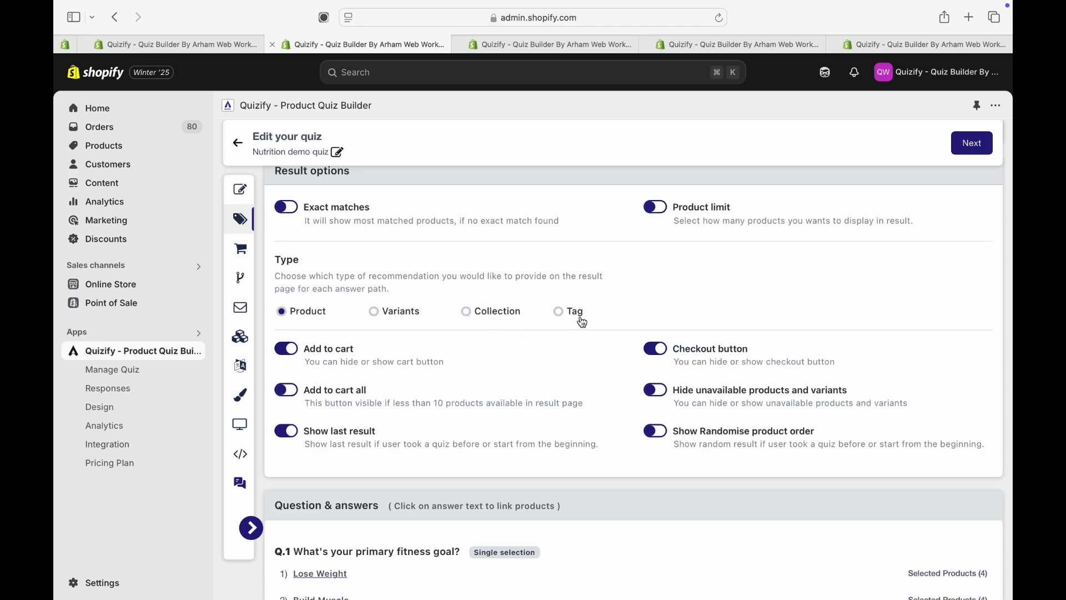
mouse_move(593, 322)
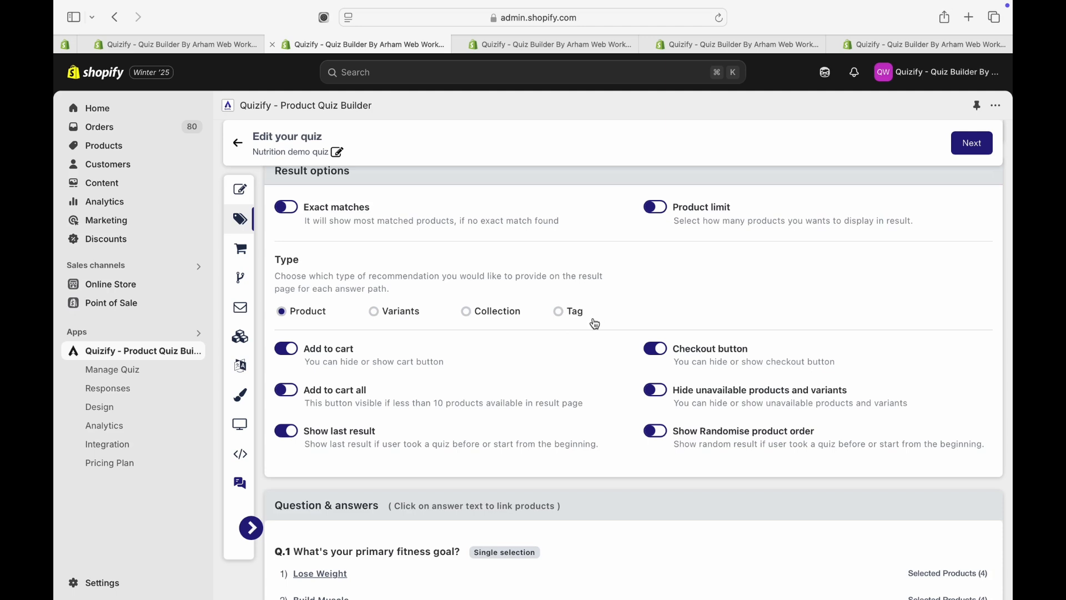
scroll(down, 3)
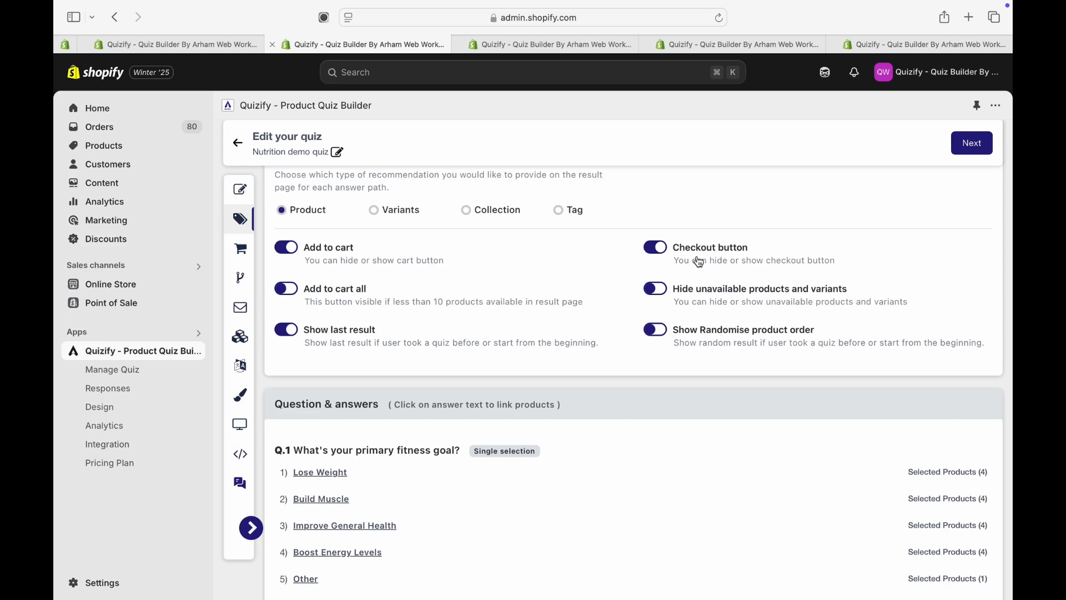
scroll(down, 3)
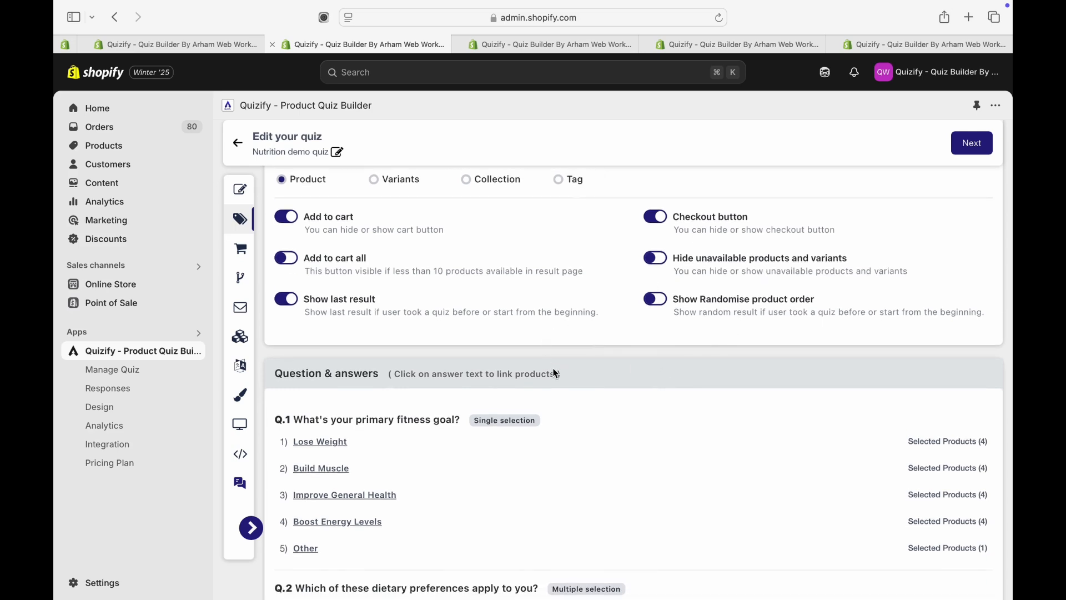
scroll(down, 3)
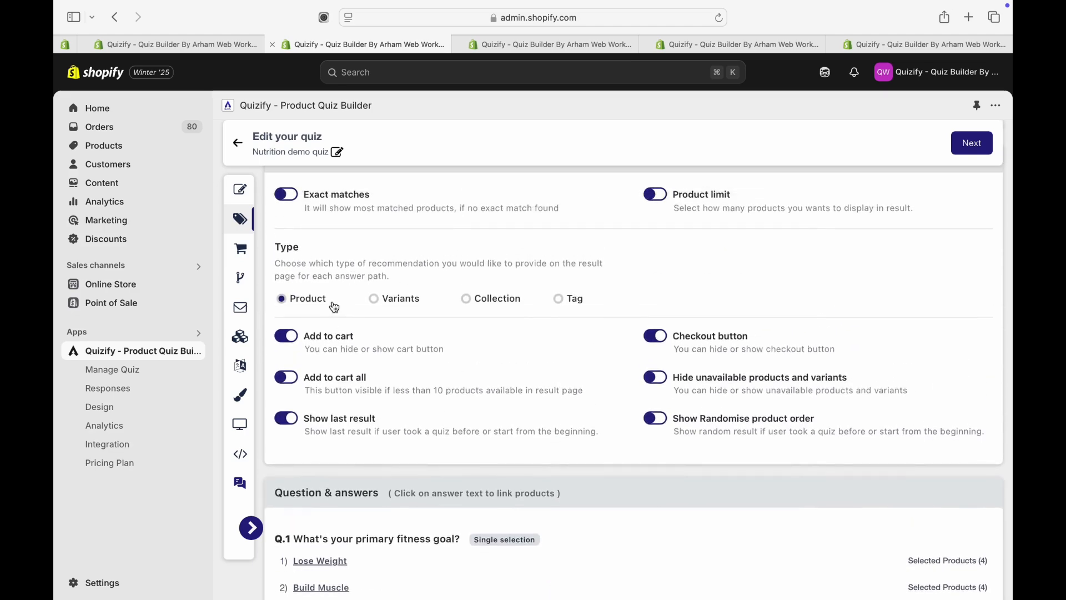
scroll(down, 3)
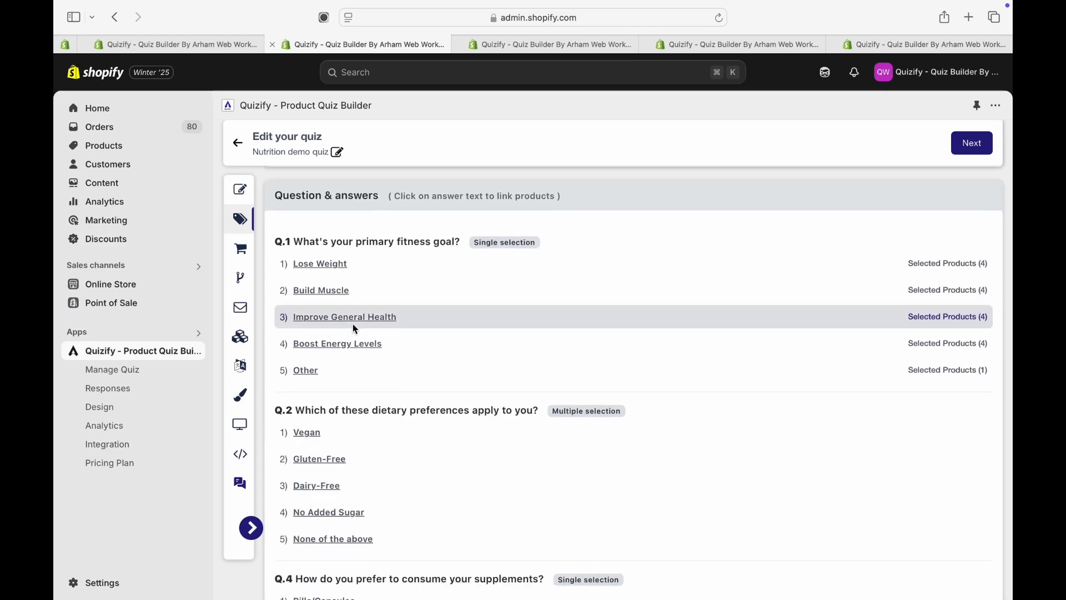
scroll(down, 3)
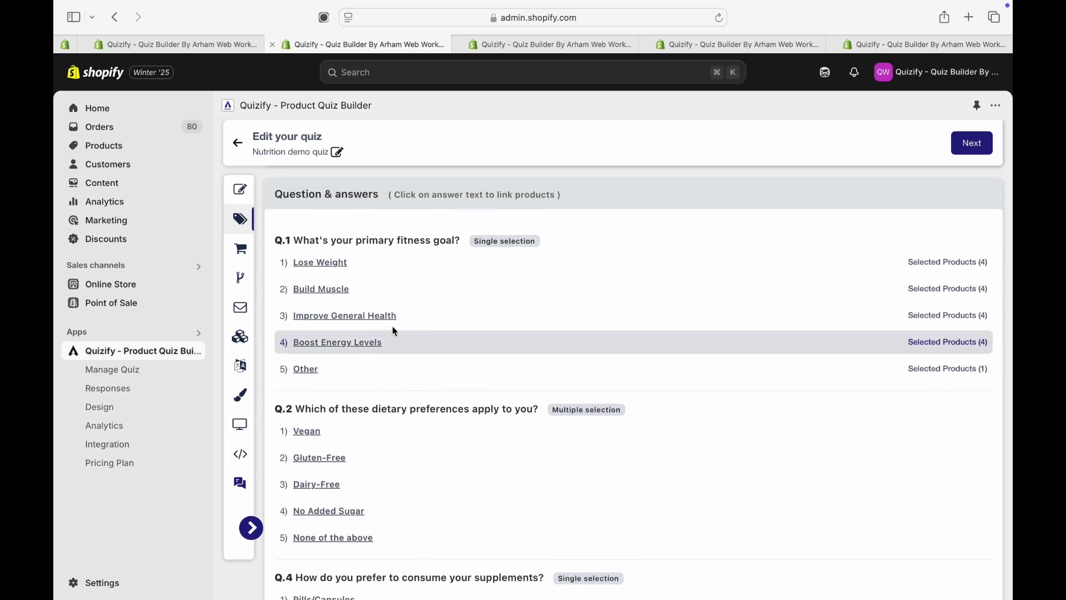
Link 3 Bracelete gold and 3 Bracelete rose to a fitness-goal answer and save.
click(320, 262)
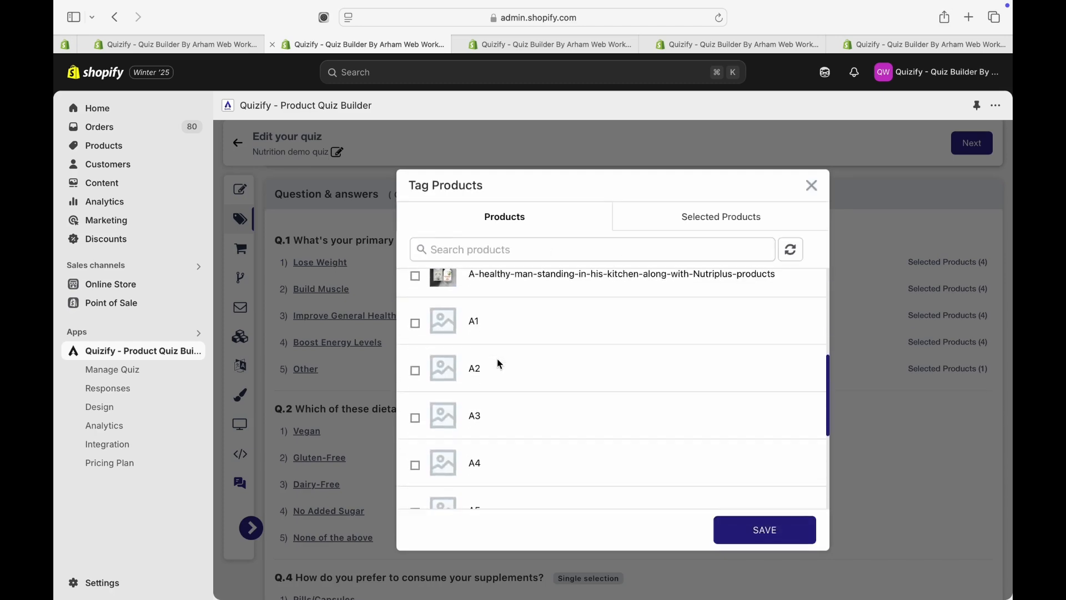
scroll(down, 3)
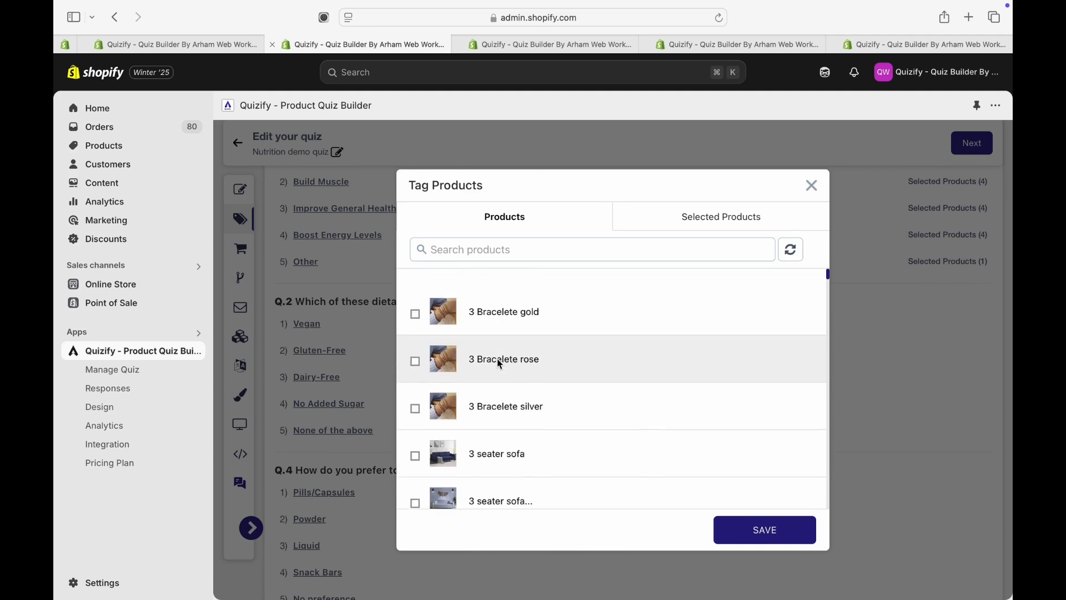
click(414, 311)
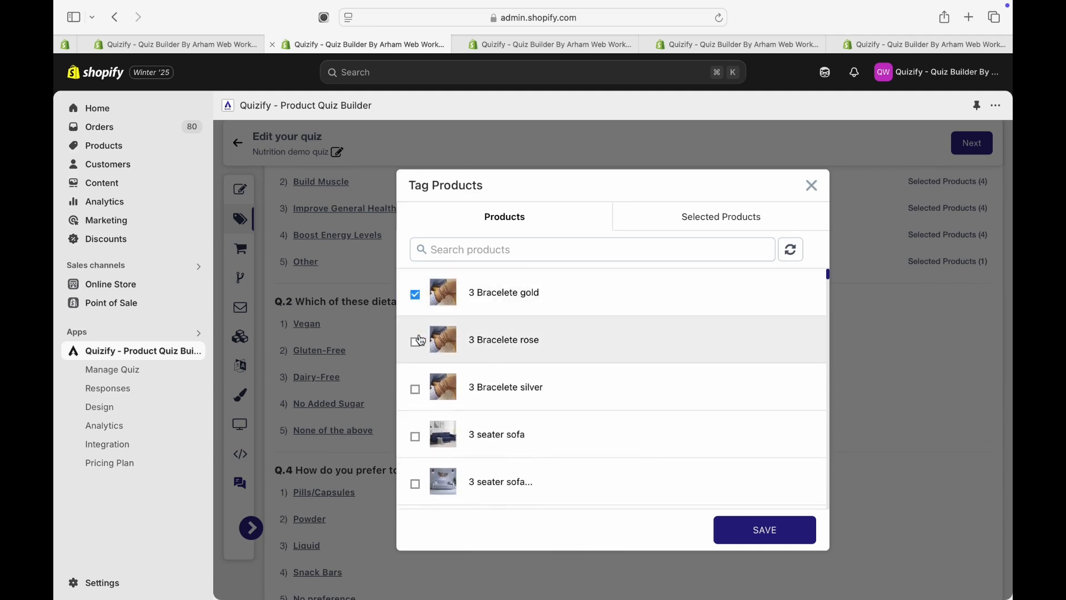
click(414, 340)
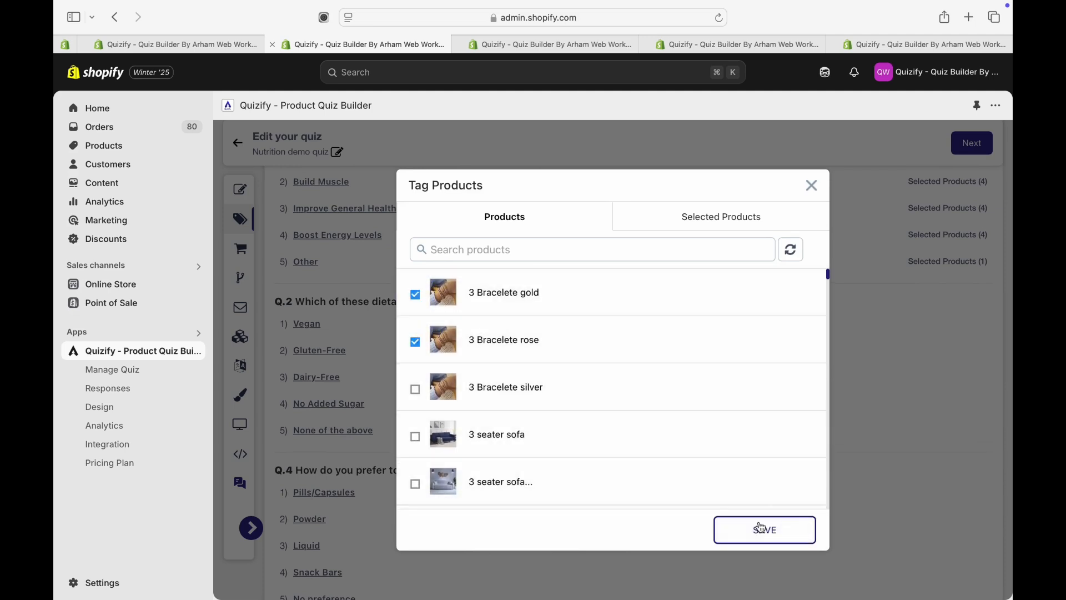
click(764, 530)
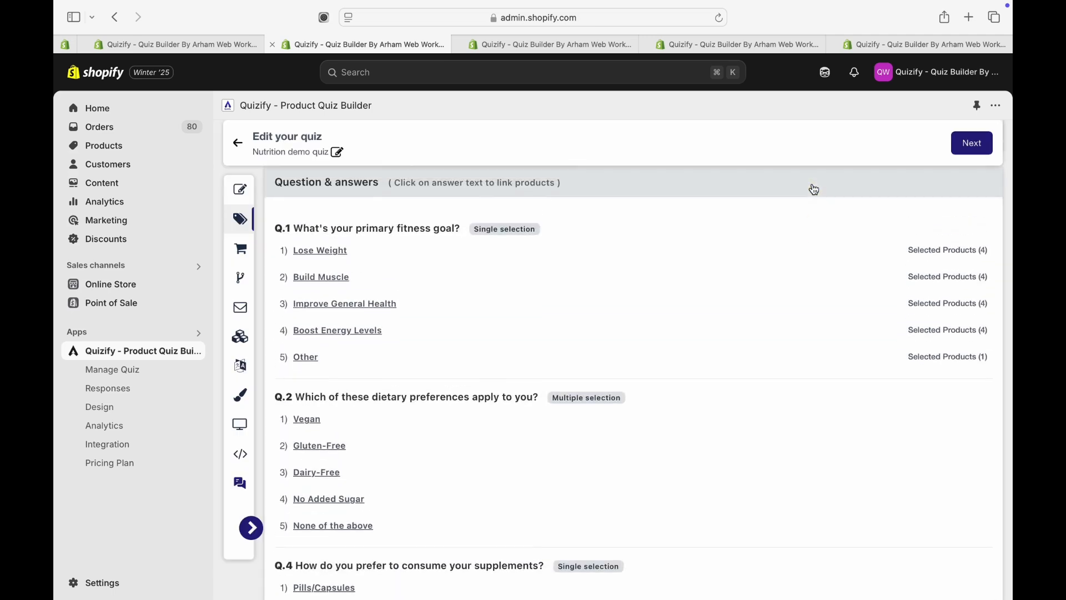
Review the four slimming products linked to the Lose Weight answer.
click(320, 250)
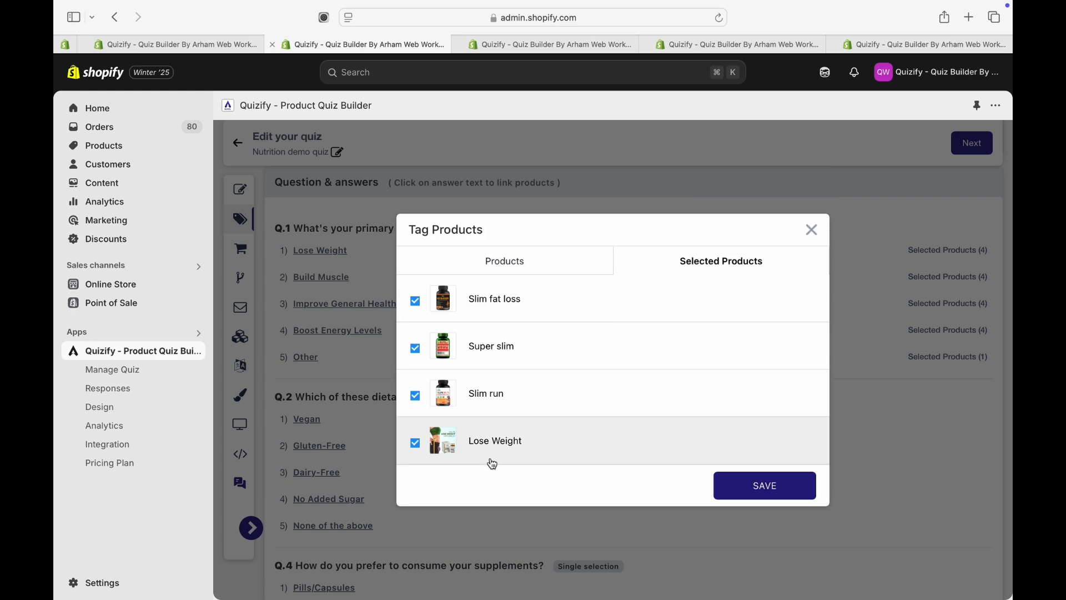
mouse_move(485, 357)
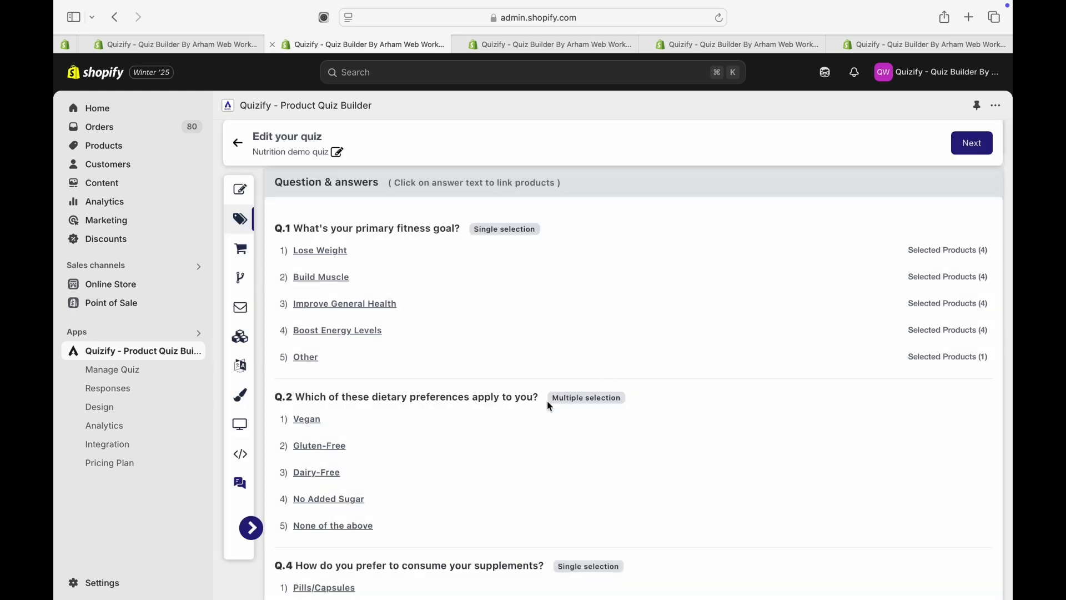
scroll(down, 3)
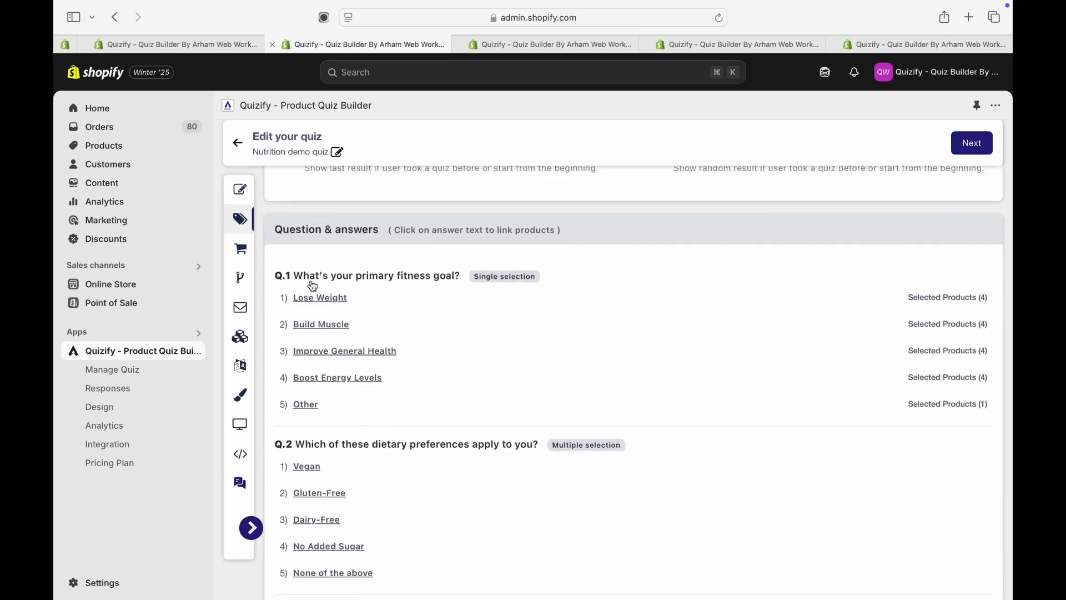
View the nutrition quiz's result page with its congratulations title and empty description.
click(239, 254)
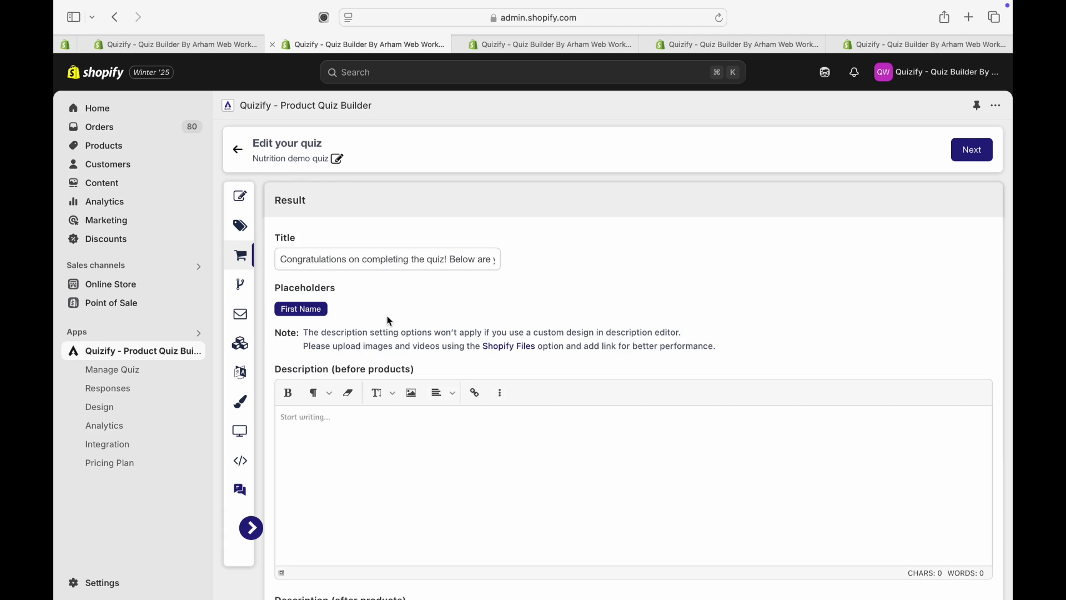
click(387, 259)
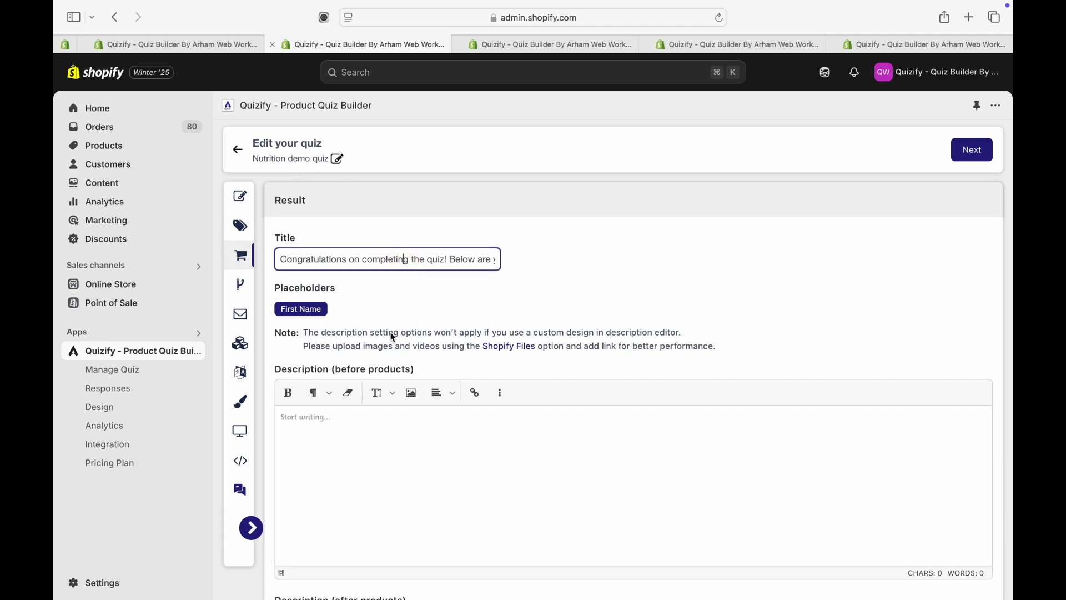
scroll(down, 3)
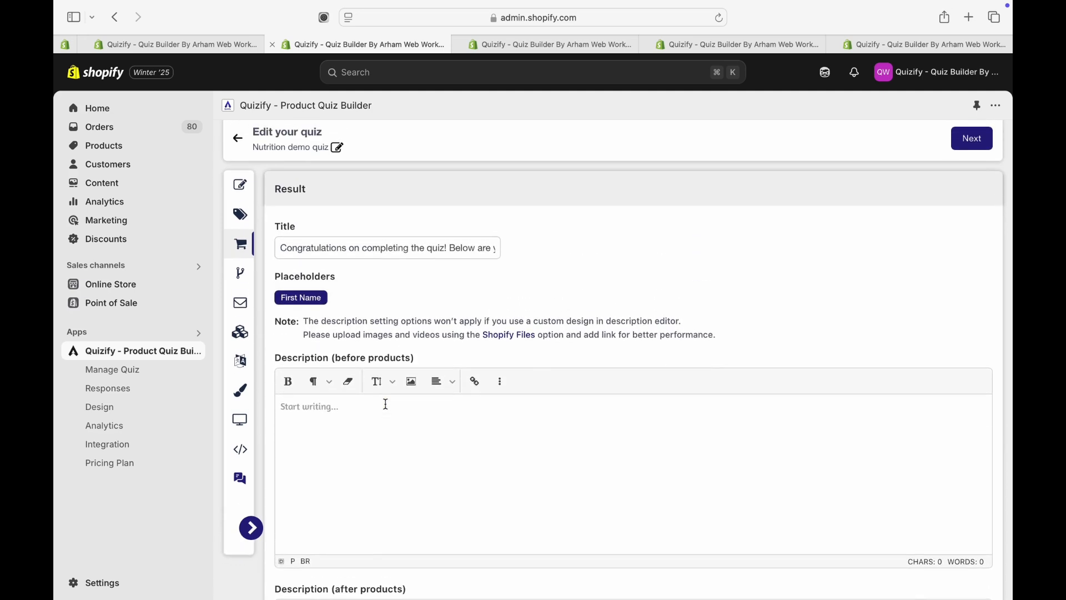
Look over the Normal recommendation's result options and Question & answers, then switch to Skin Care demo.
click(250, 527)
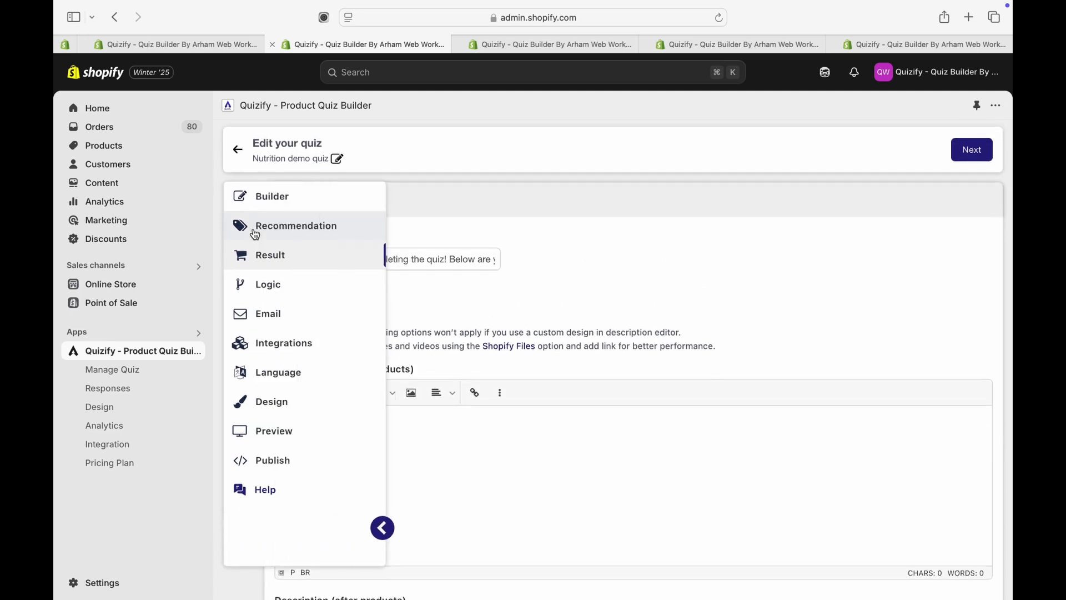
click(296, 225)
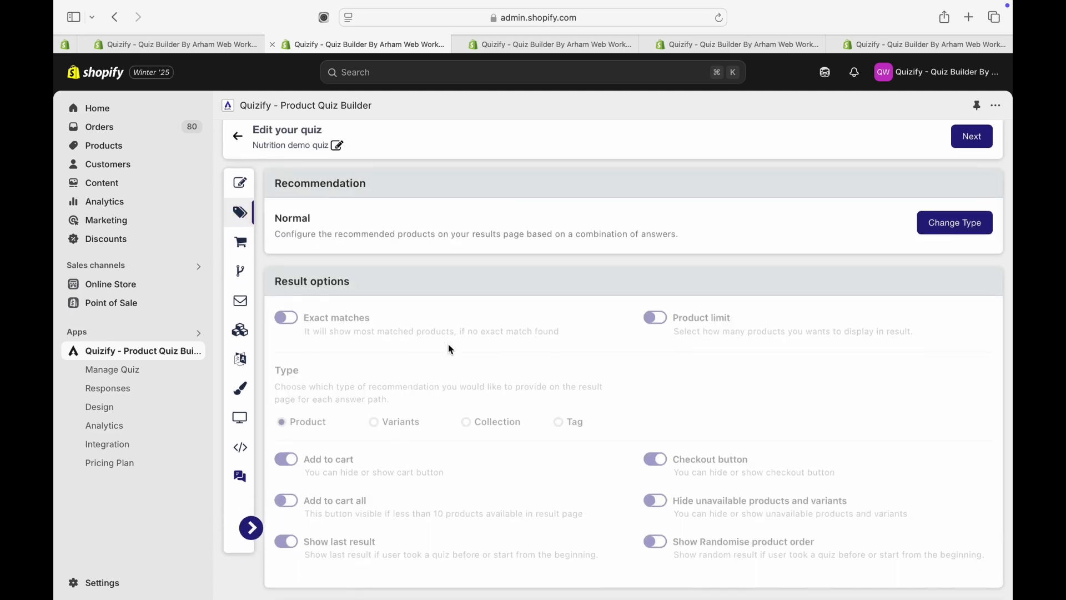
scroll(down, 3)
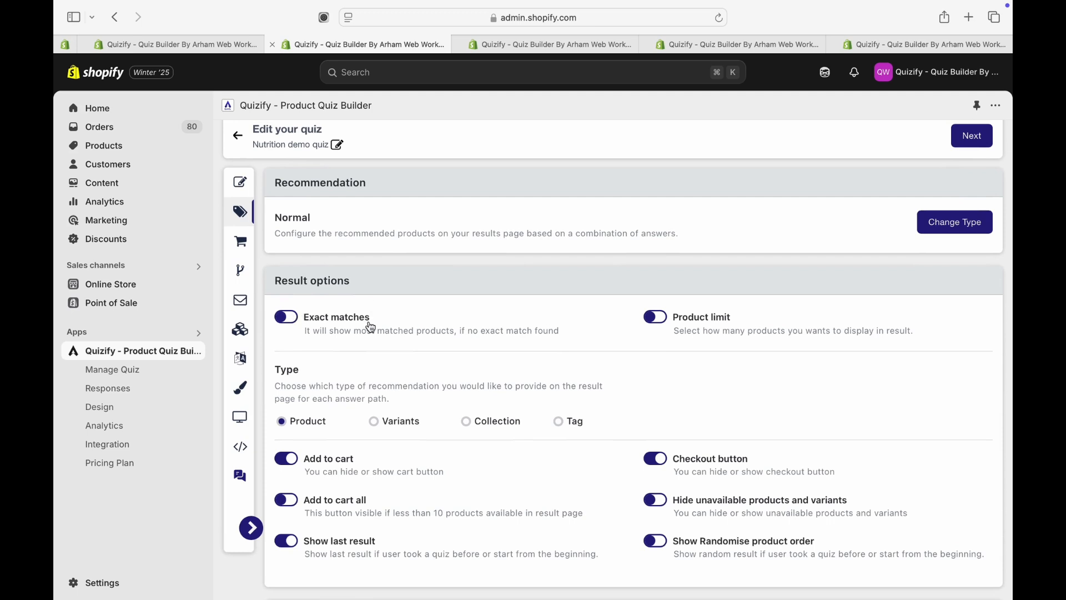
mouse_move(401, 401)
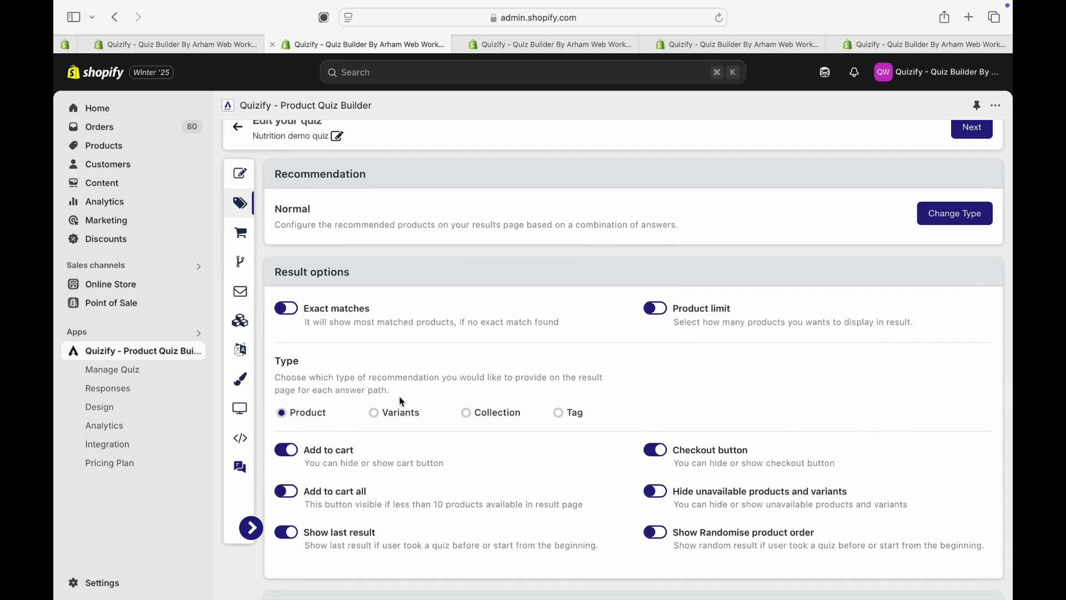
scroll(down, 3)
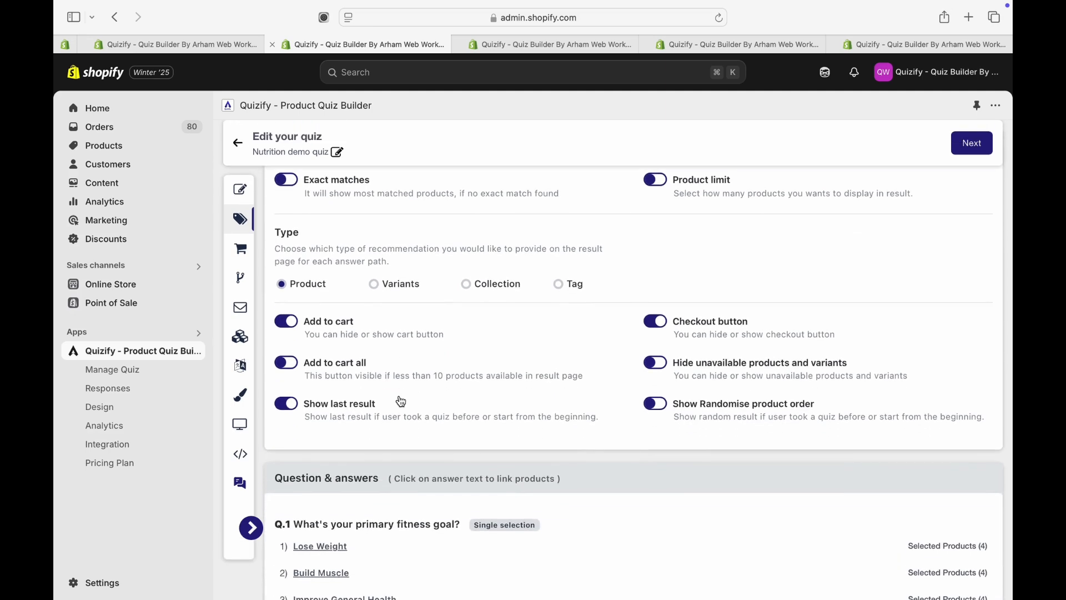
scroll(down, 3)
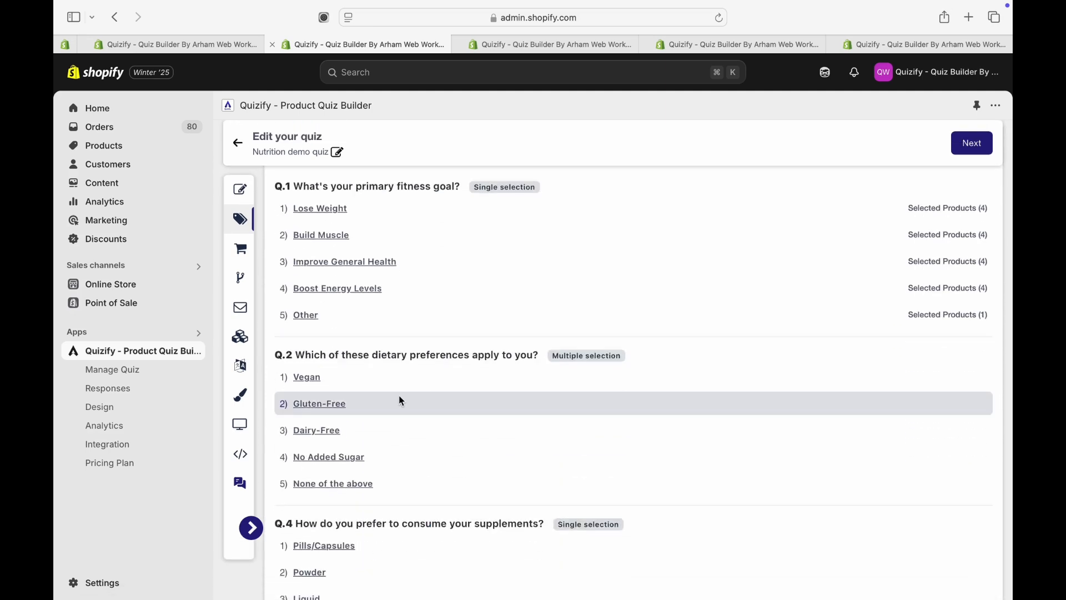
mouse_move(394, 430)
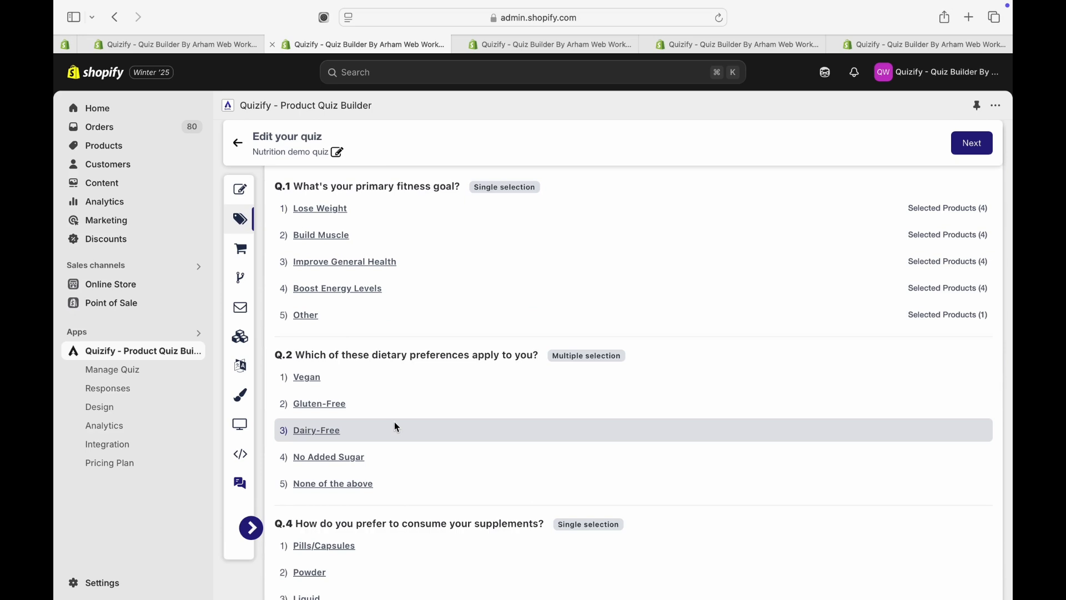
click(554, 45)
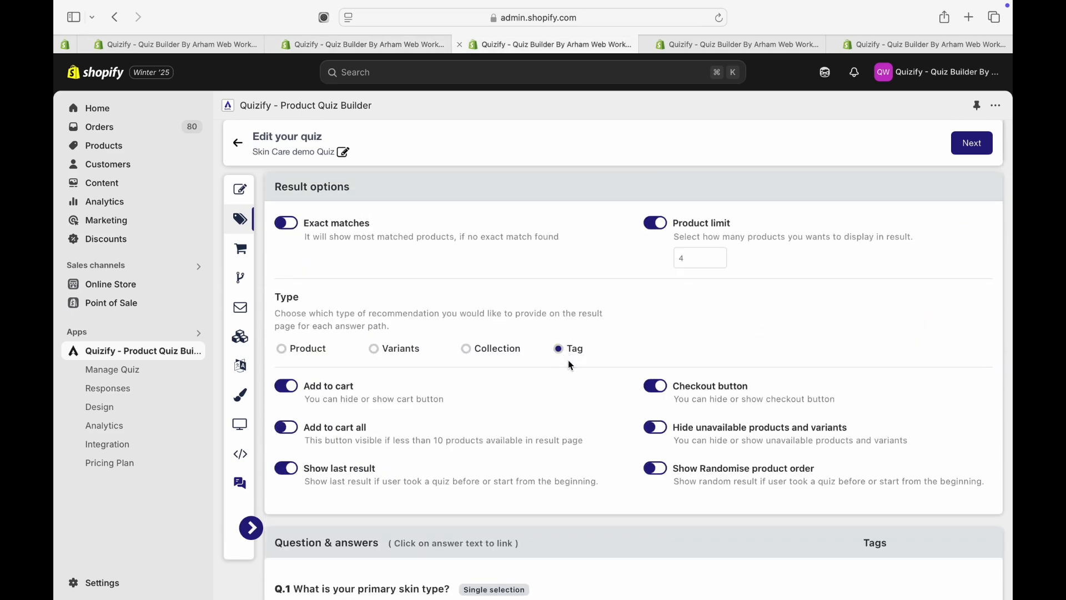
Review the Tag recommendation answers: Oily tagged oil, Dry tagged dryness, Acne-prone tagged acne.
scroll(down, 3)
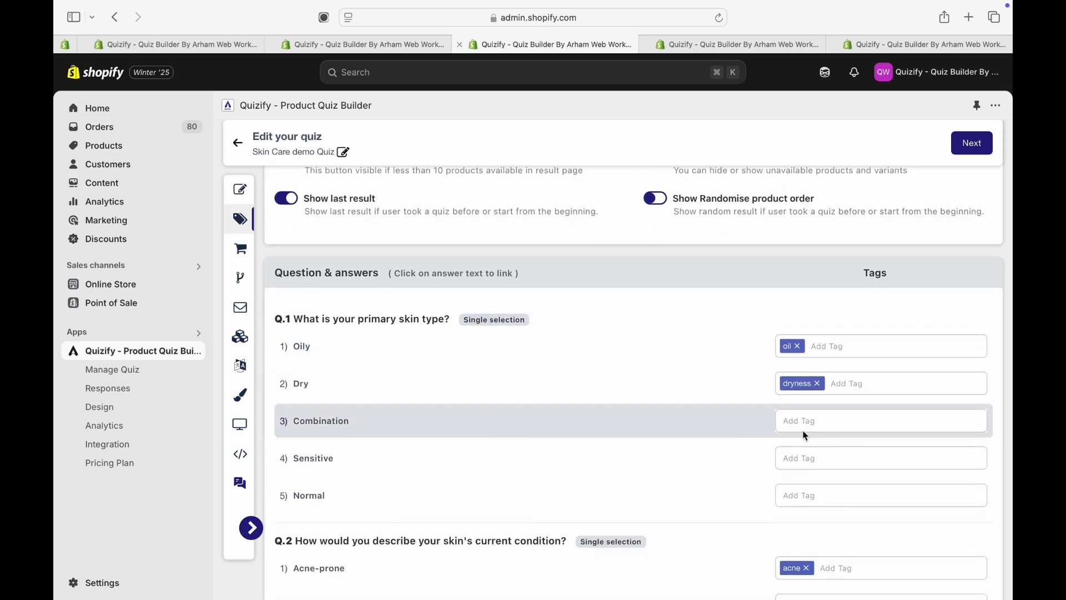
scroll(down, 3)
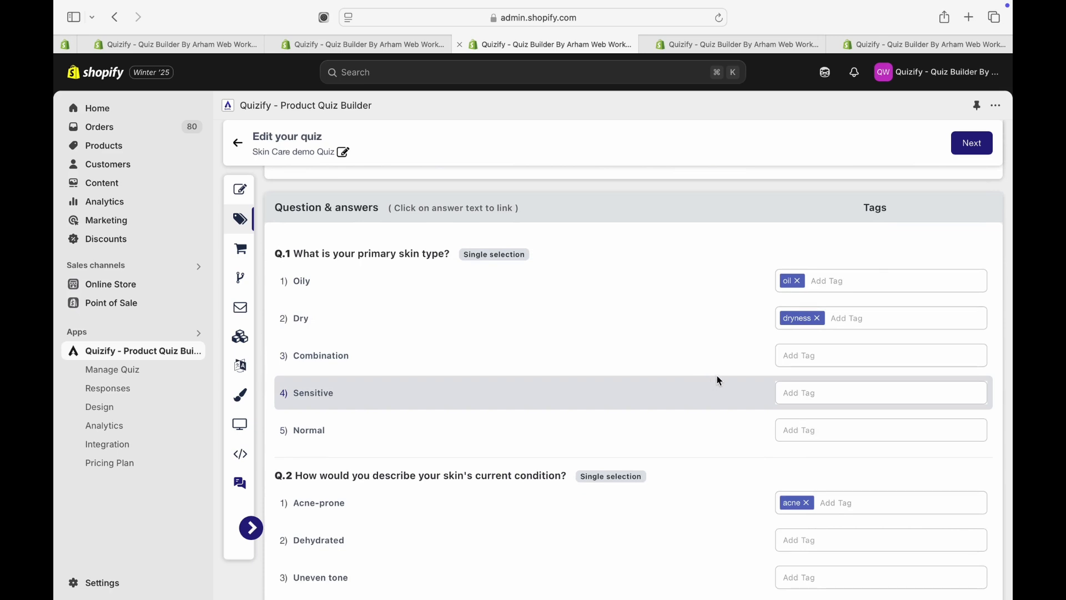
mouse_move(693, 408)
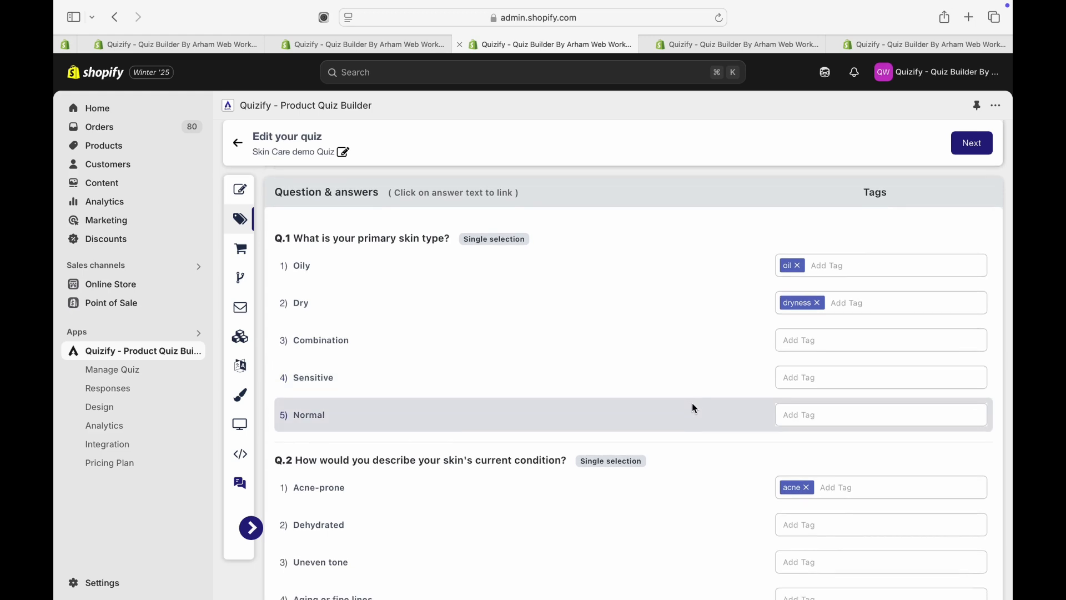
scroll(down, 3)
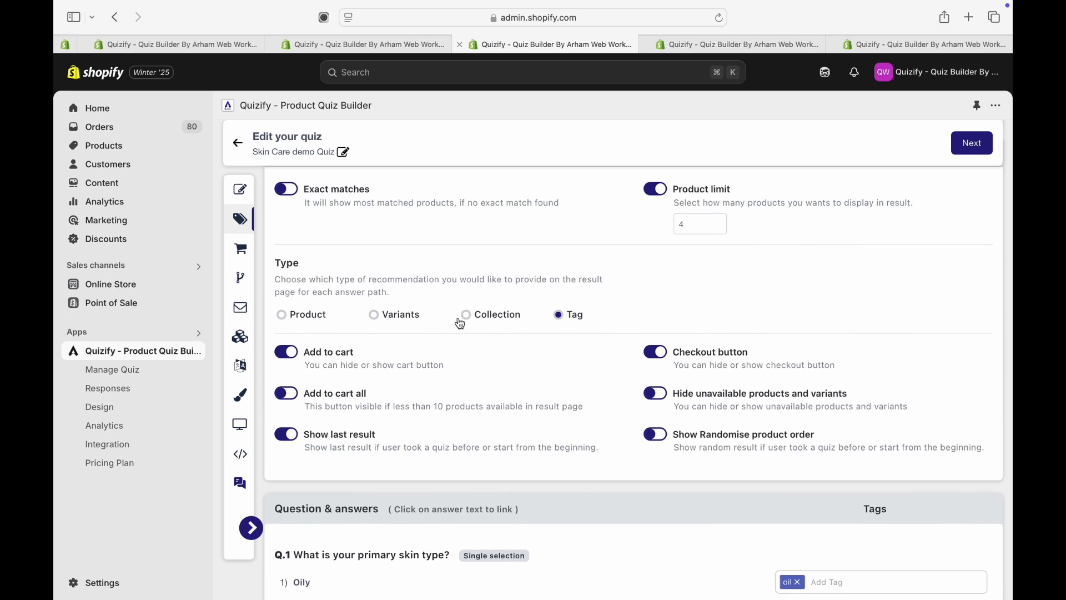
scroll(down, 3)
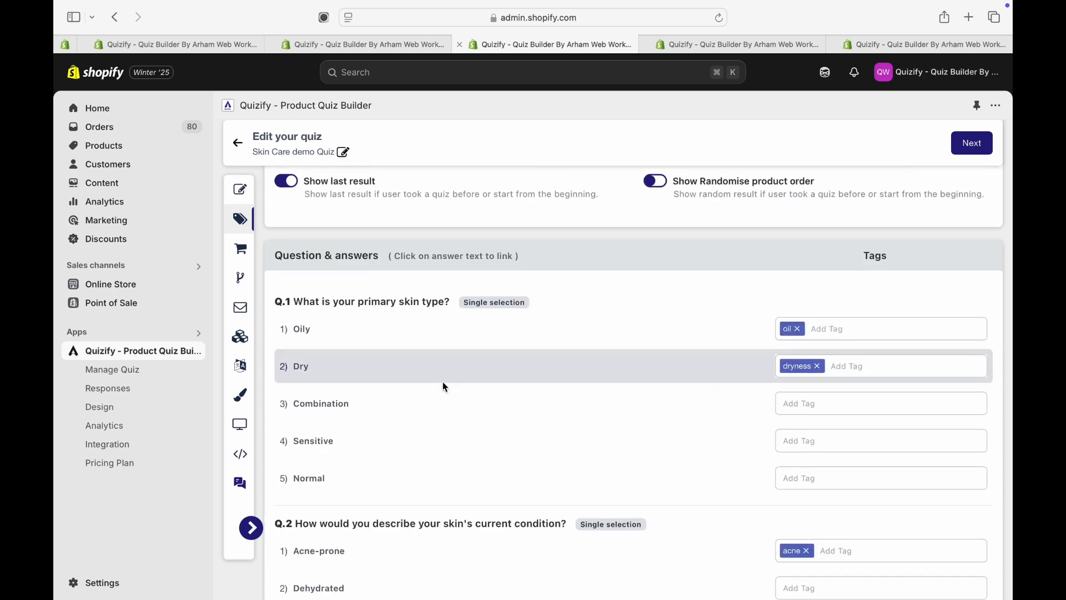
mouse_move(611, 402)
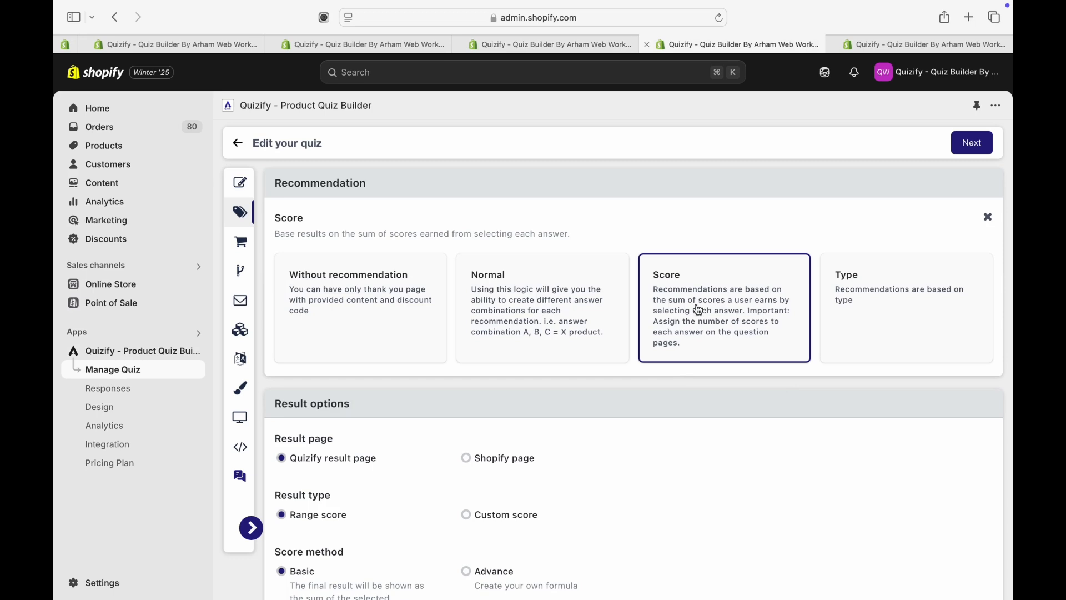
mouse_move(980, 235)
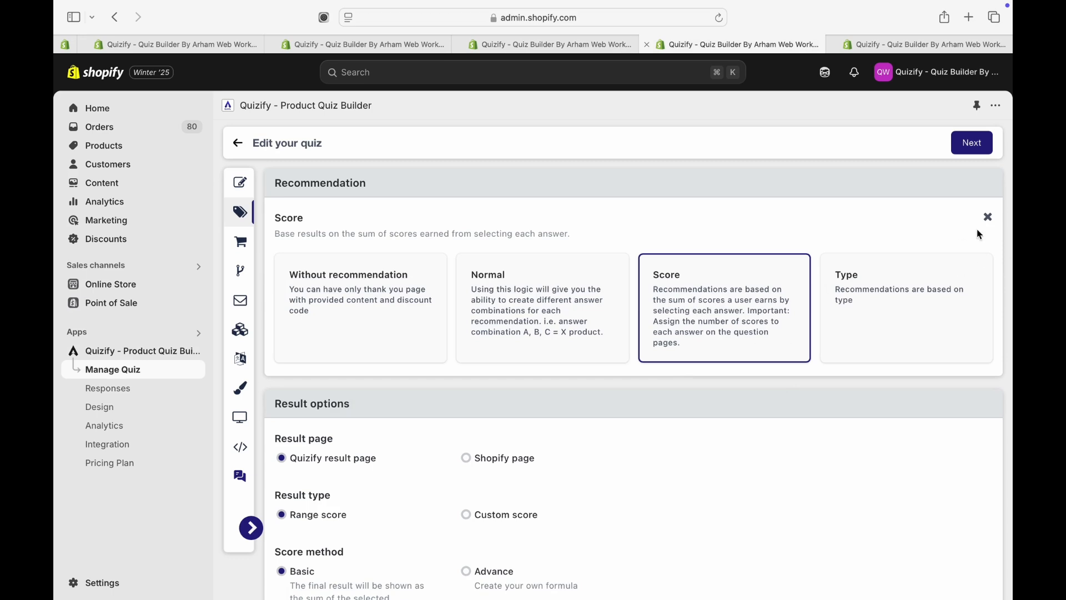
scroll(down, 3)
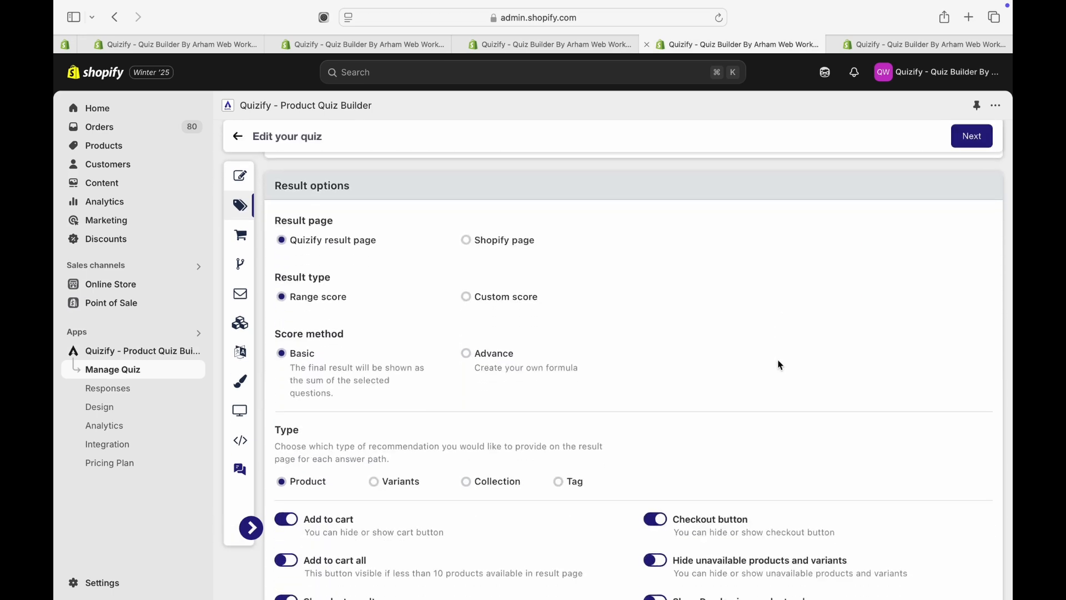
scroll(down, 3)
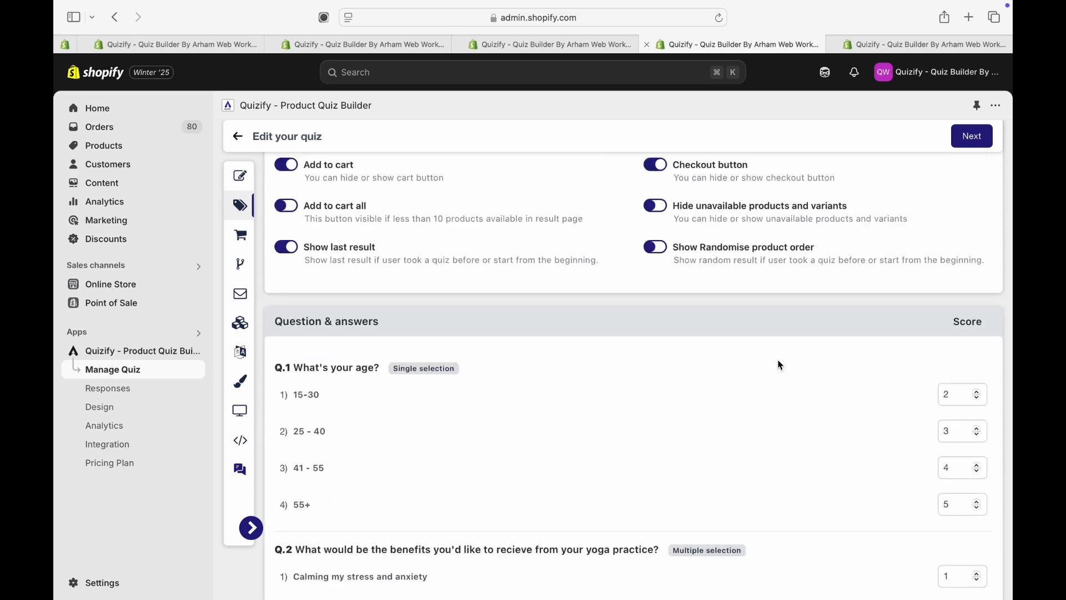
scroll(down, 3)
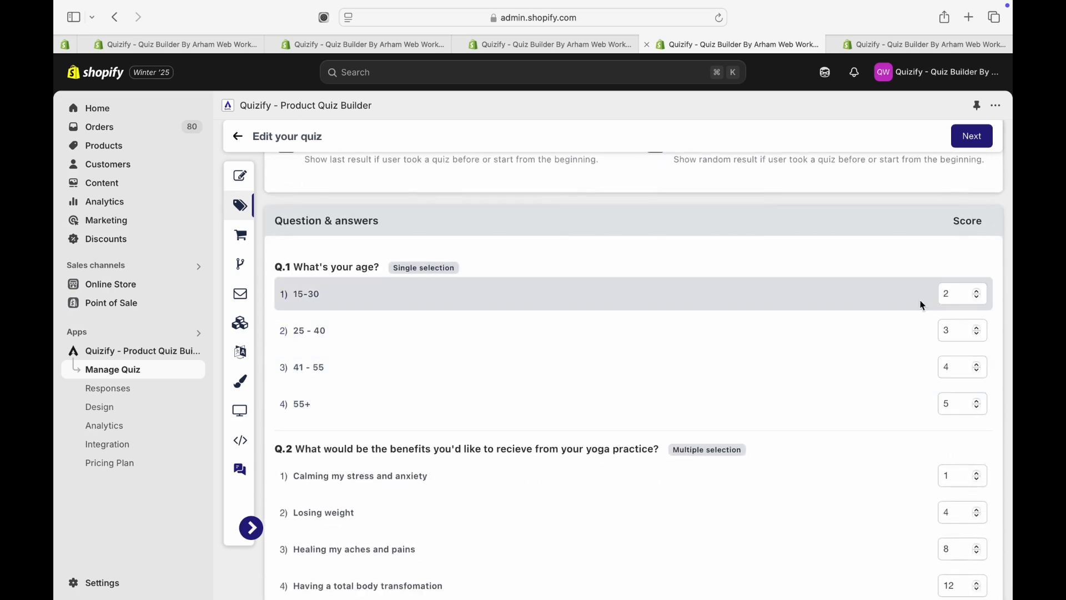
scroll(down, 3)
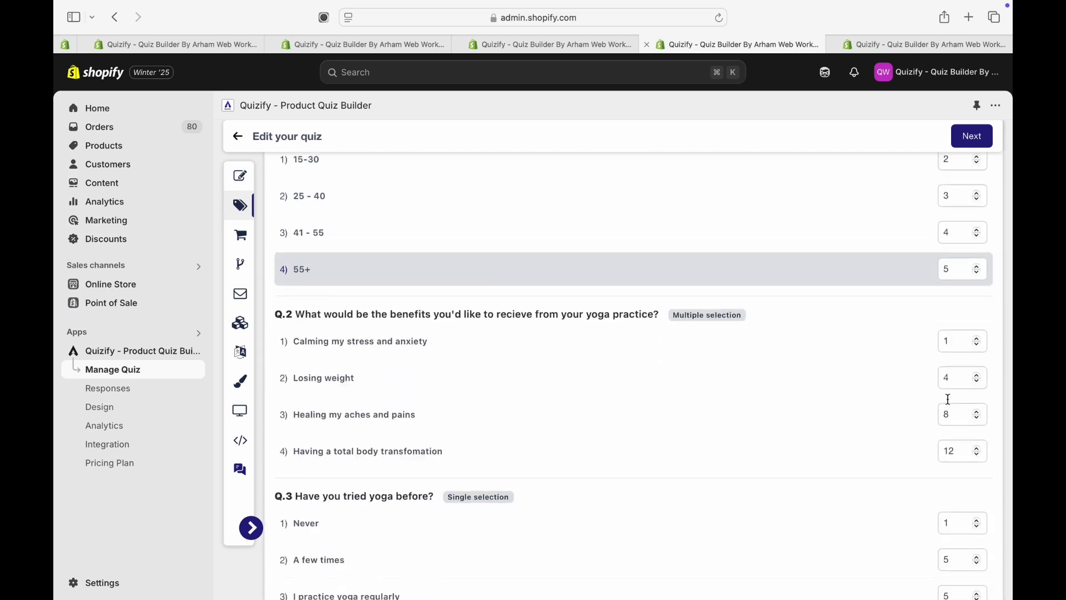
scroll(down, 3)
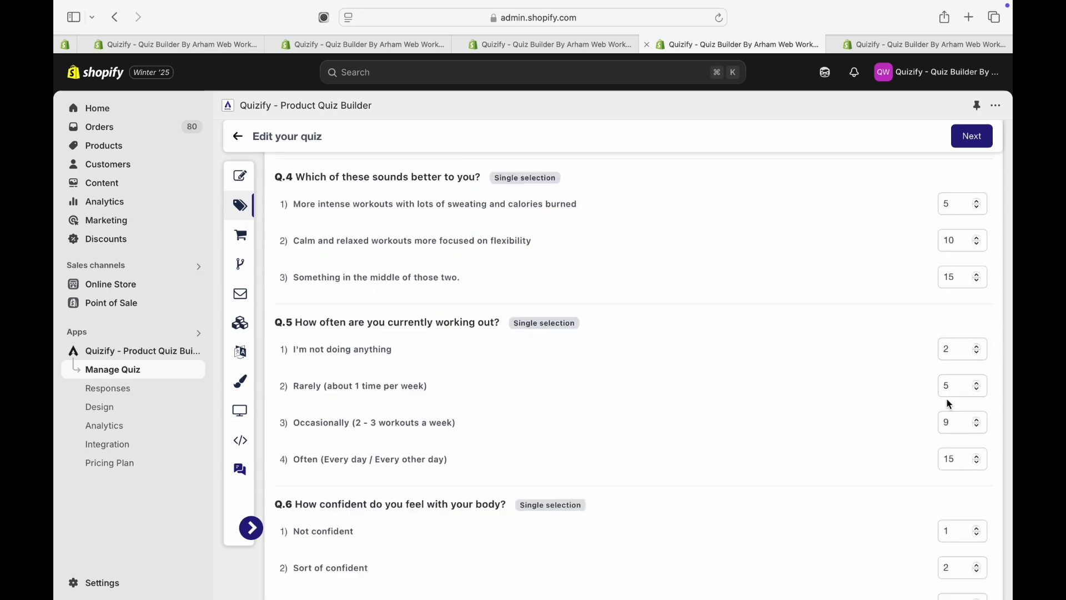
scroll(up, 3)
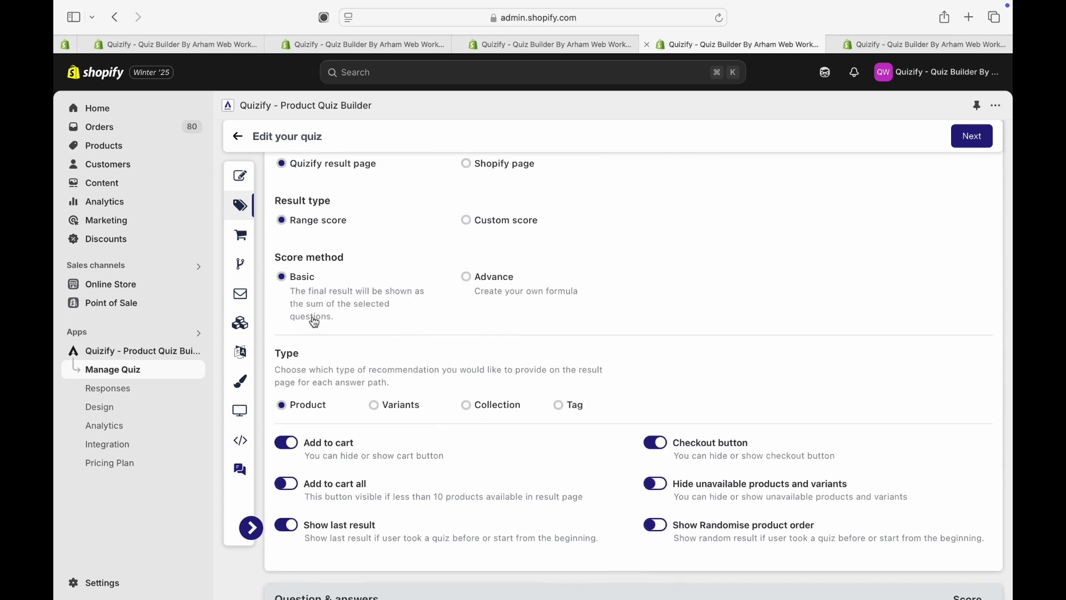
click(465, 276)
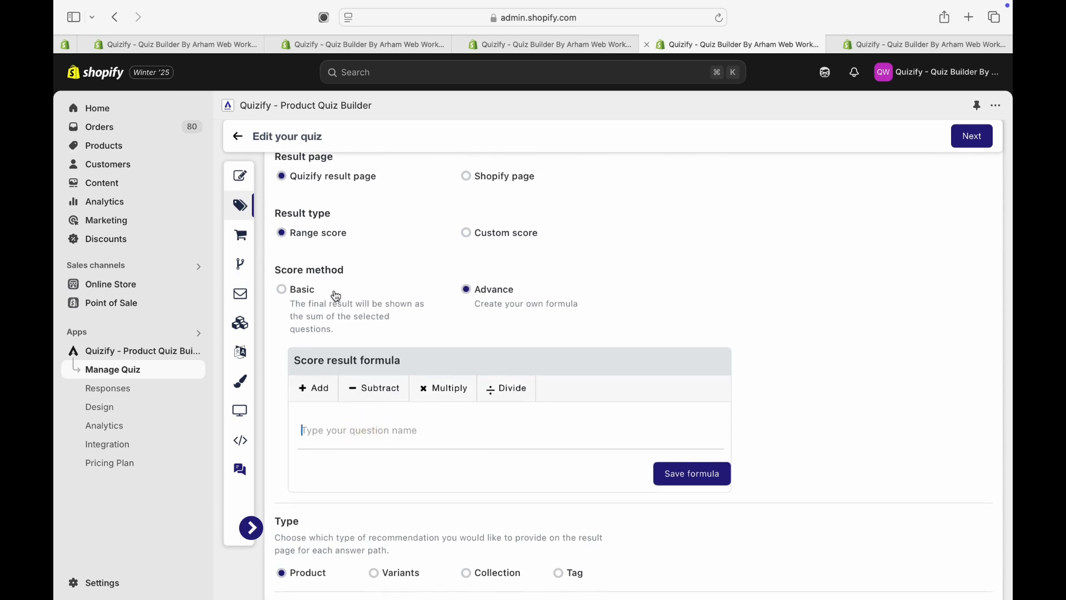
Keep the yoga score quiz on Basic scoring that sums the selected answers' scores.
click(281, 289)
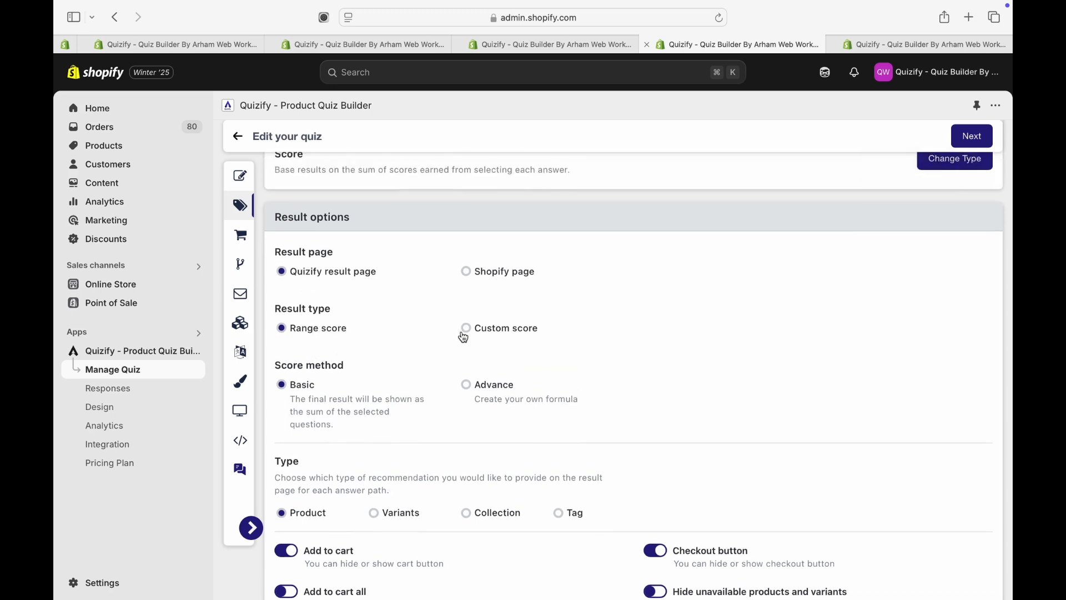
mouse_move(475, 333)
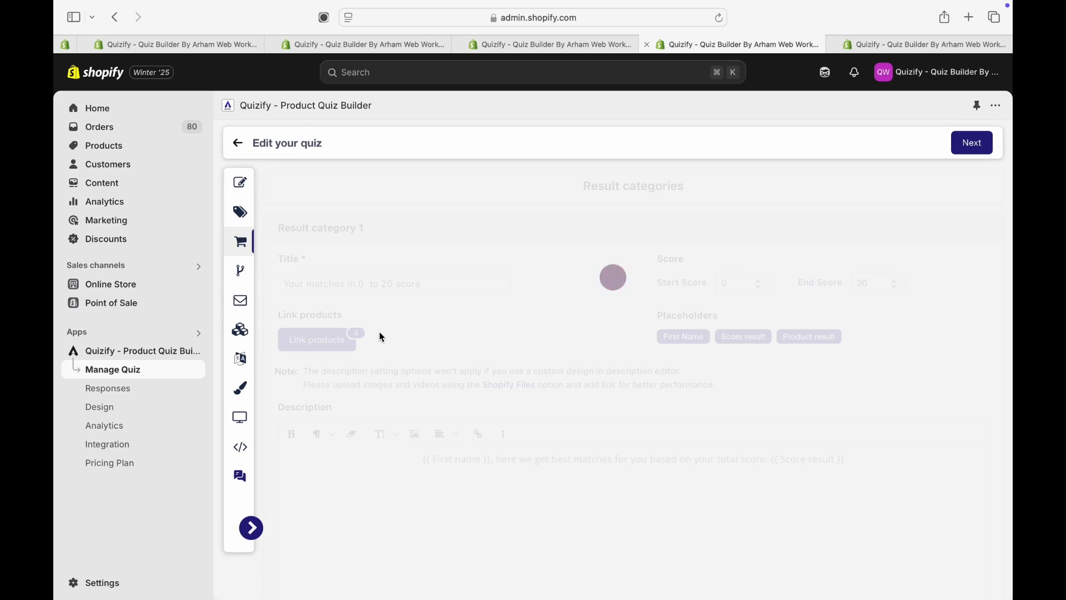
click(425, 283)
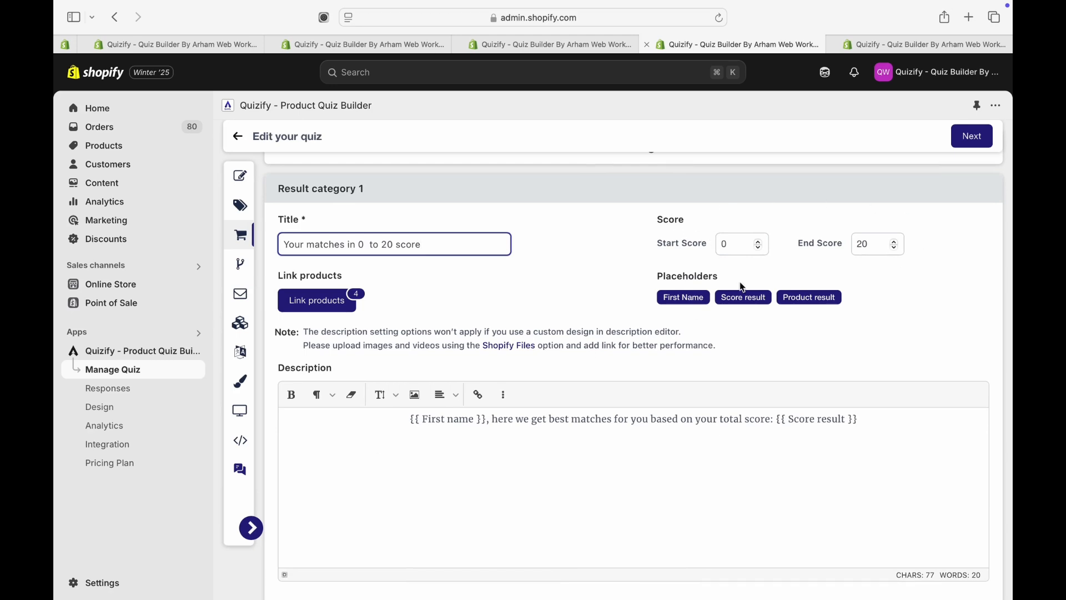
scroll(down, 3)
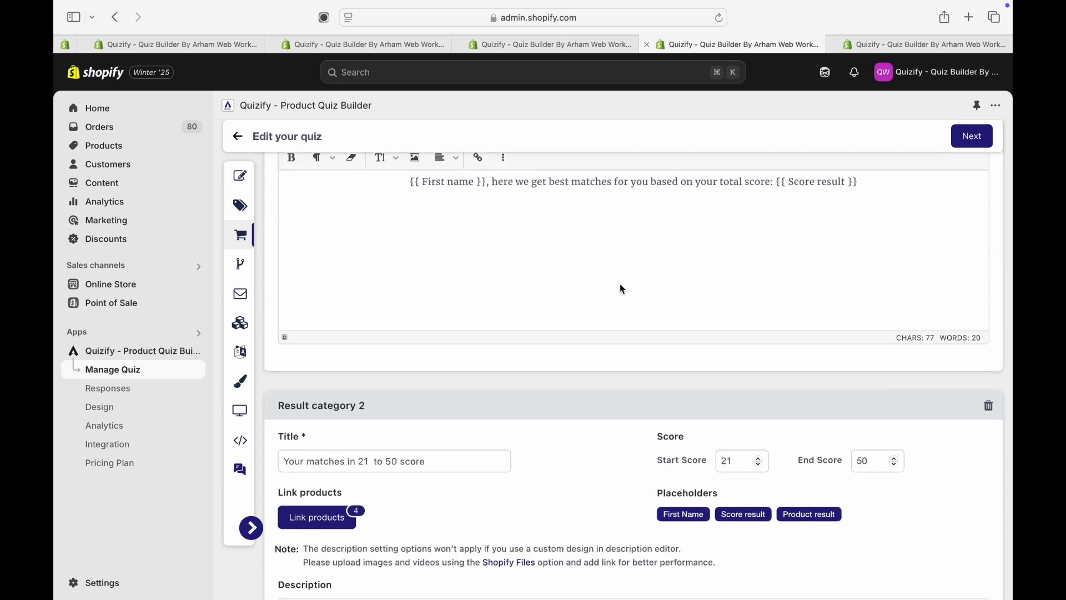
scroll(down, 3)
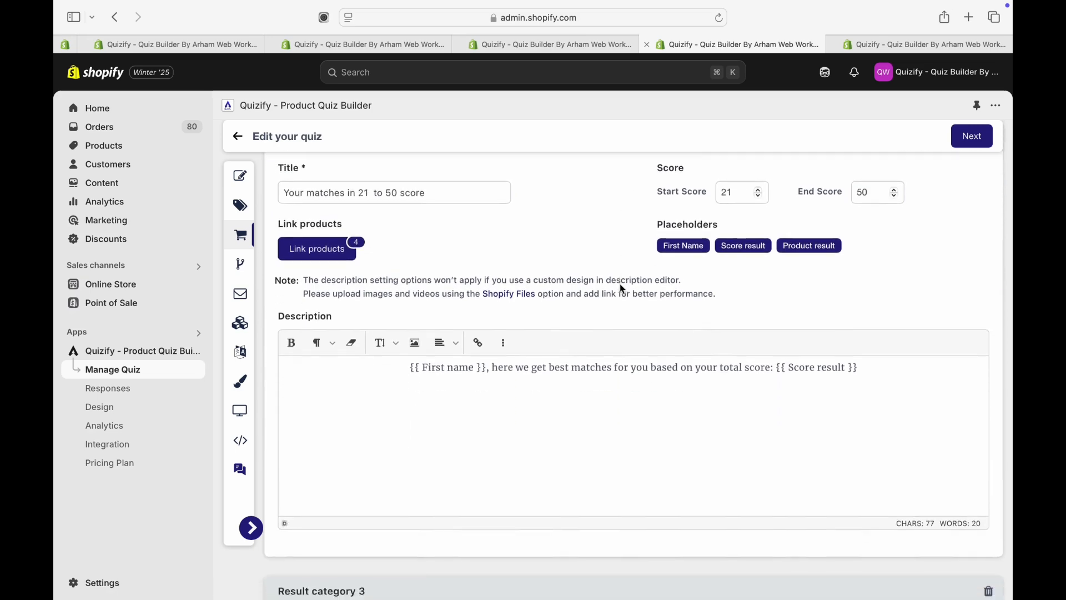
scroll(down, 3)
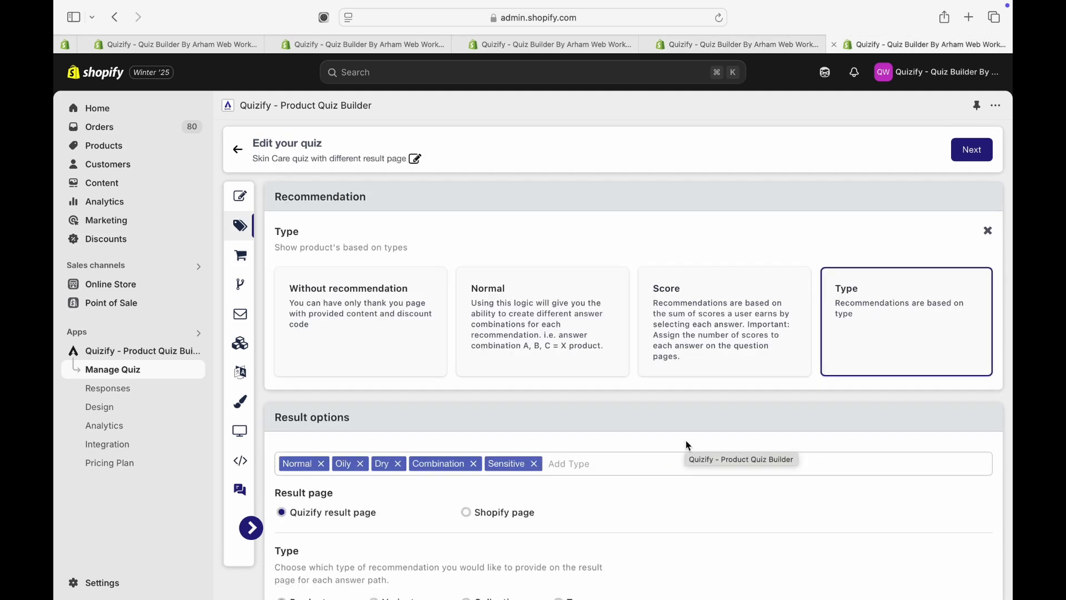
mouse_move(845, 305)
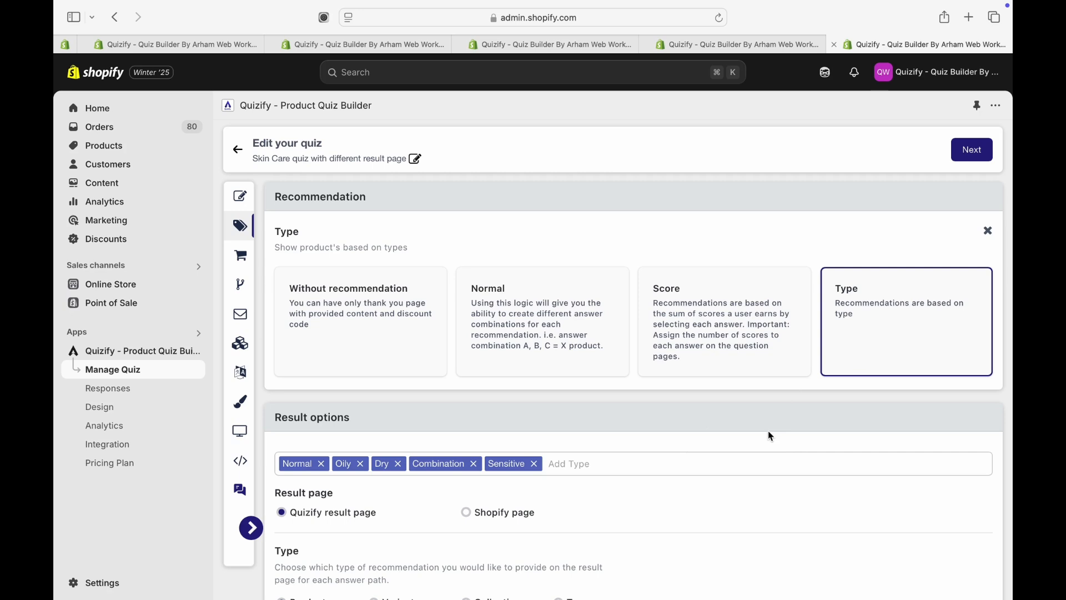
Review the Skin Care quiz's answer-to-type mapping and keep Normal as the Normal answer's type.
scroll(down, 3)
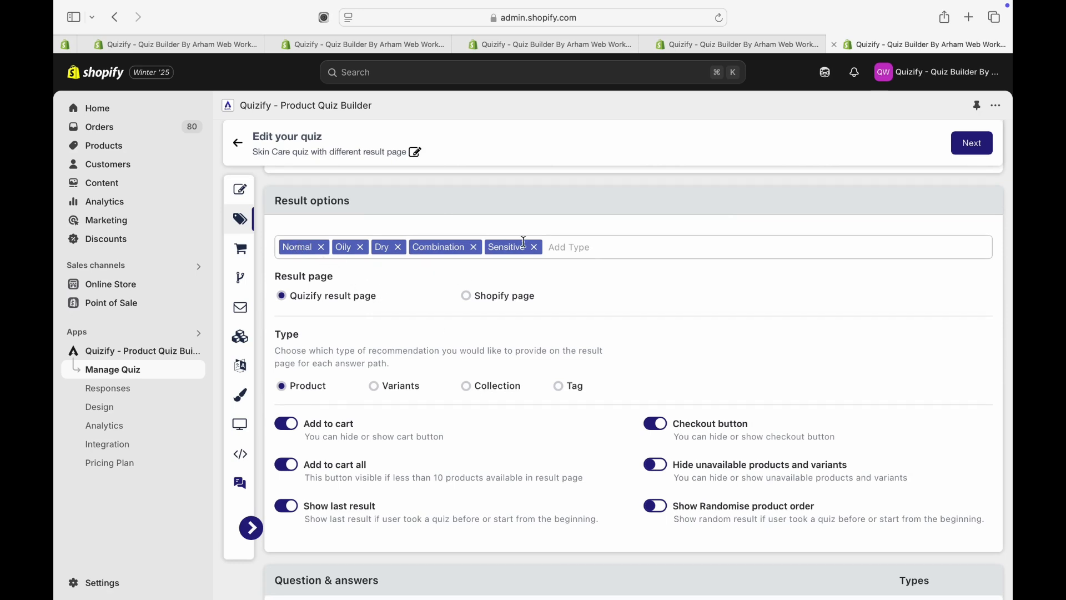
mouse_move(413, 299)
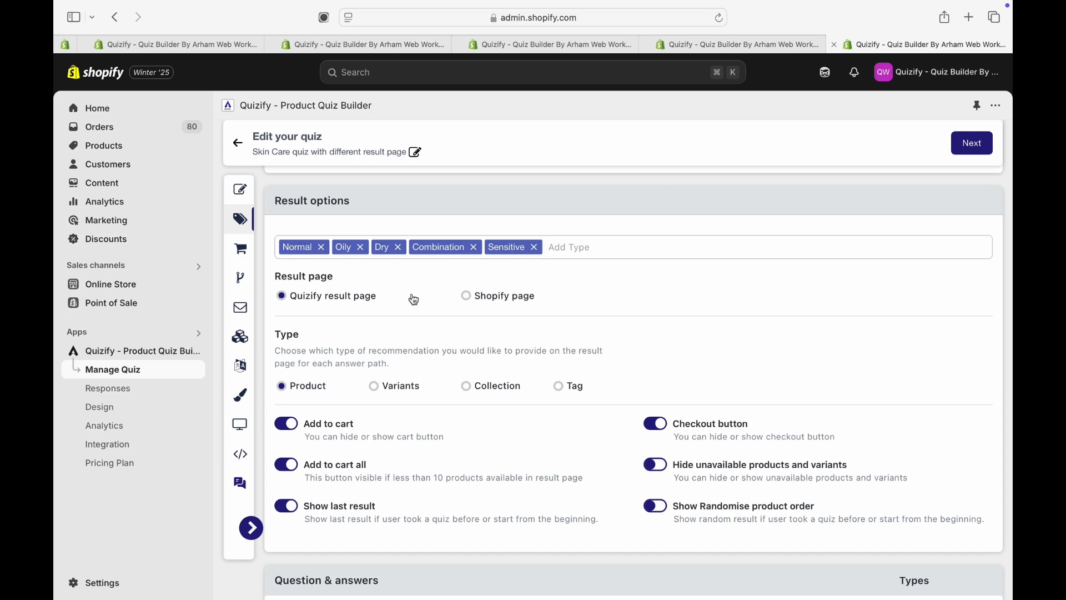
scroll(down, 3)
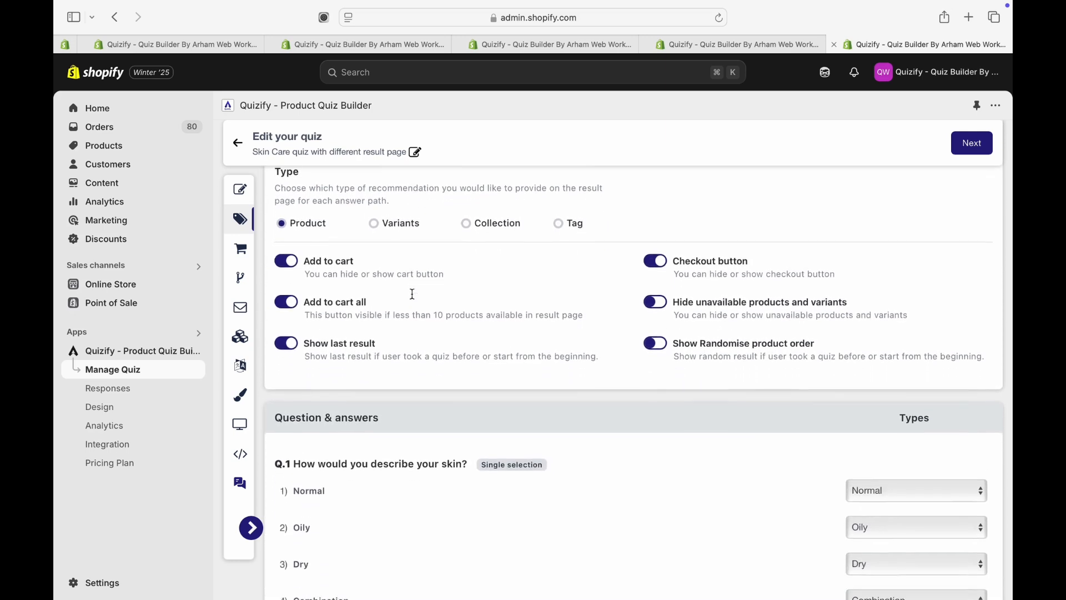
scroll(down, 3)
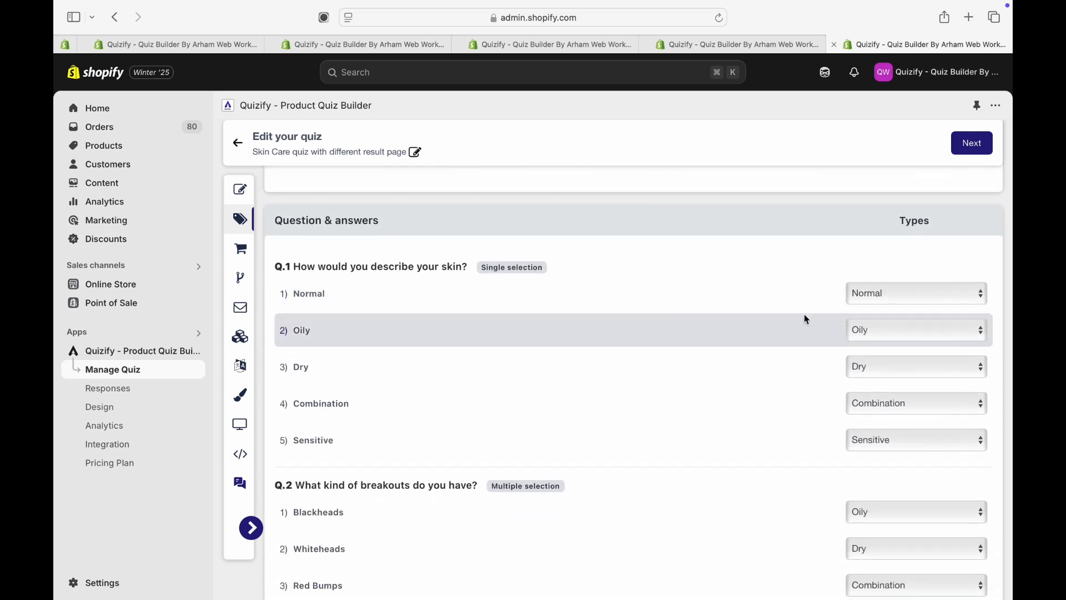
click(914, 292)
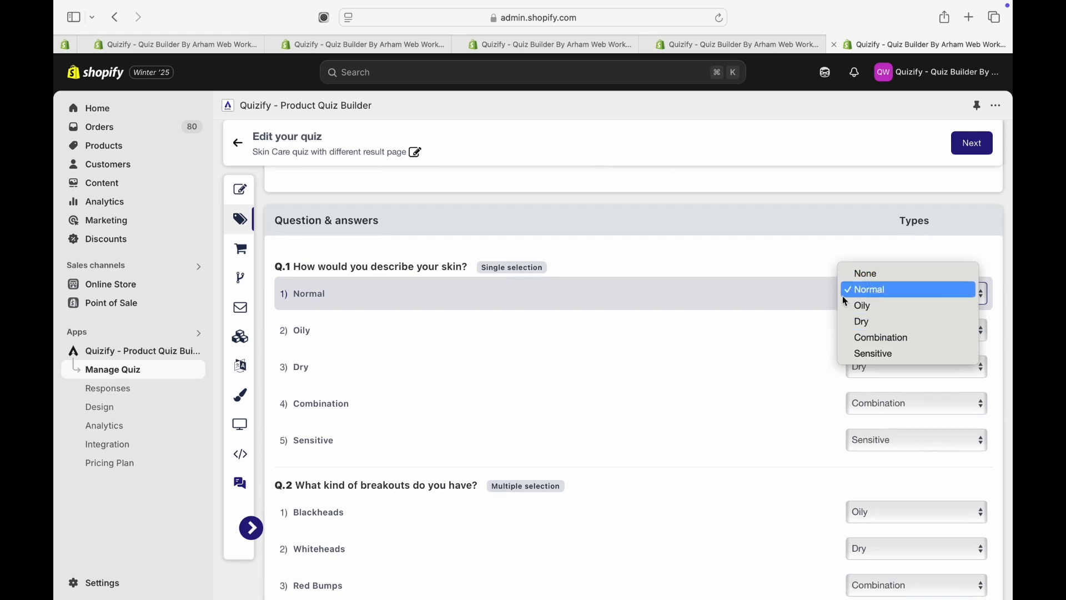
click(868, 289)
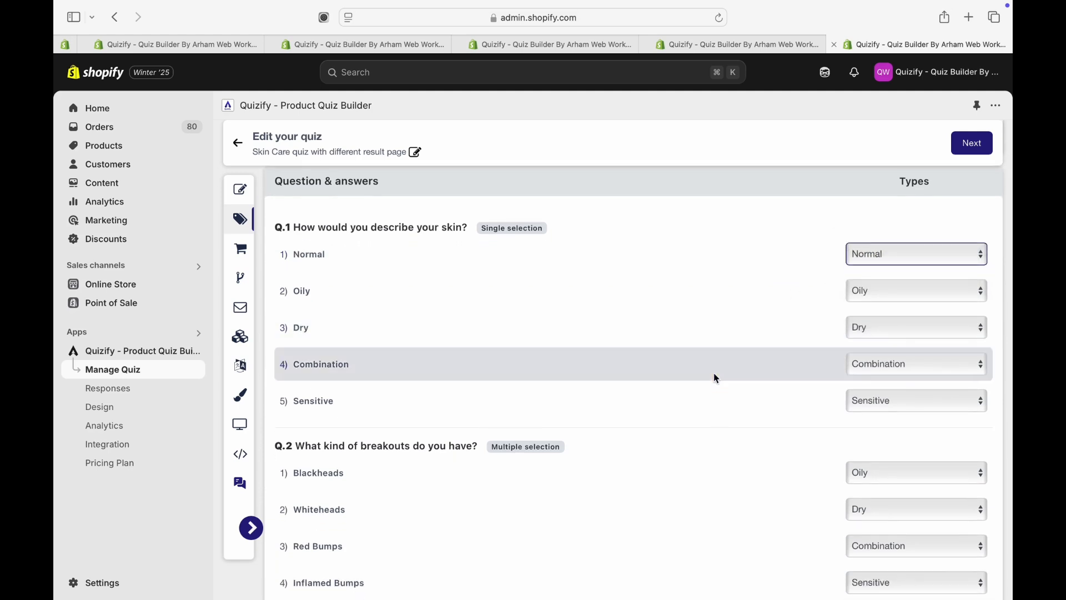
scroll(down, 3)
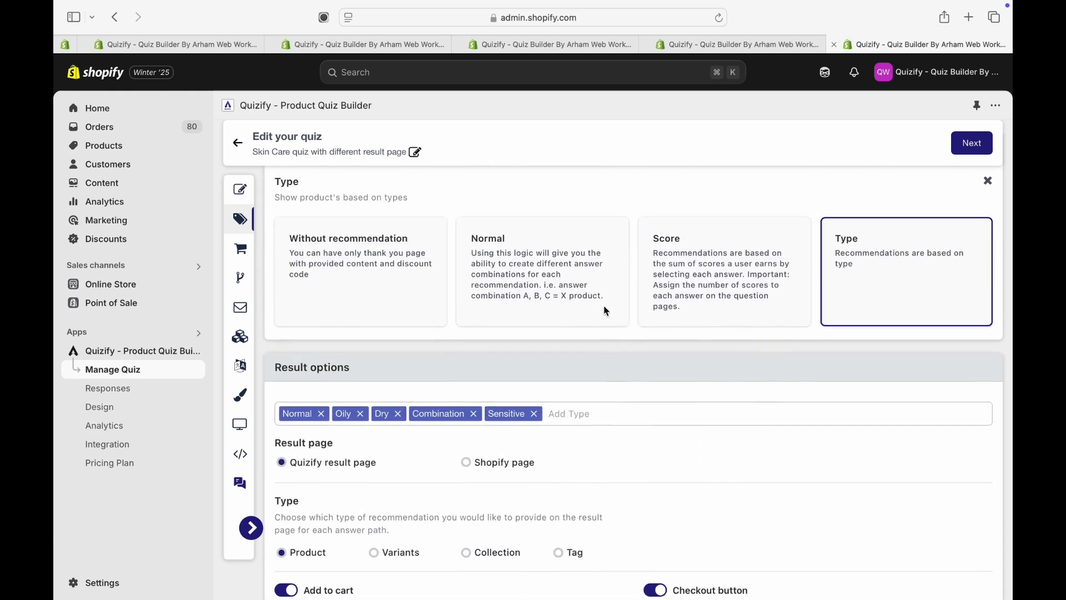
click(251, 527)
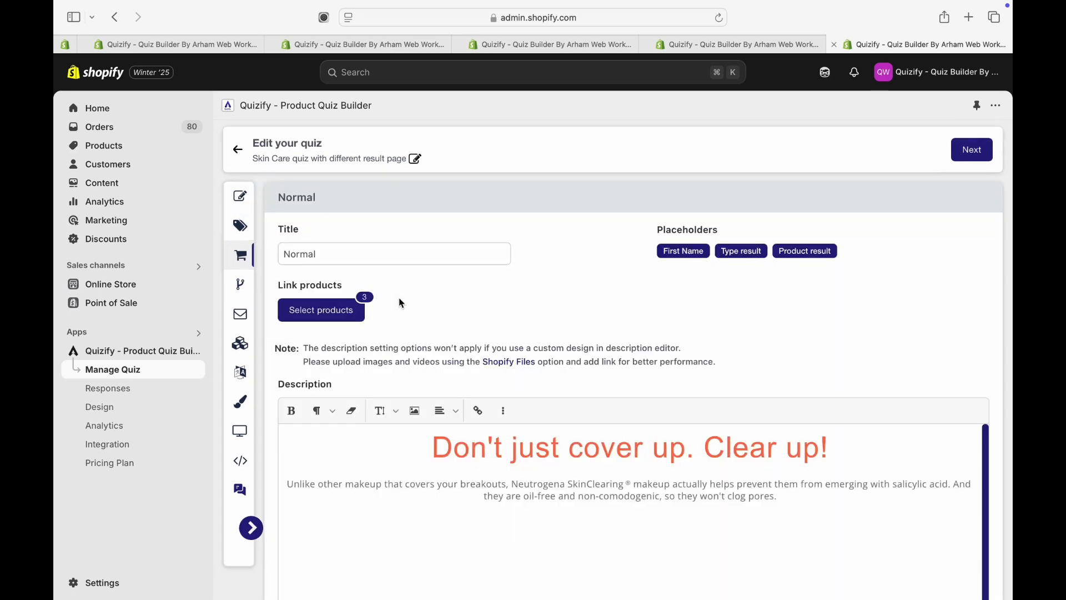
click(393, 253)
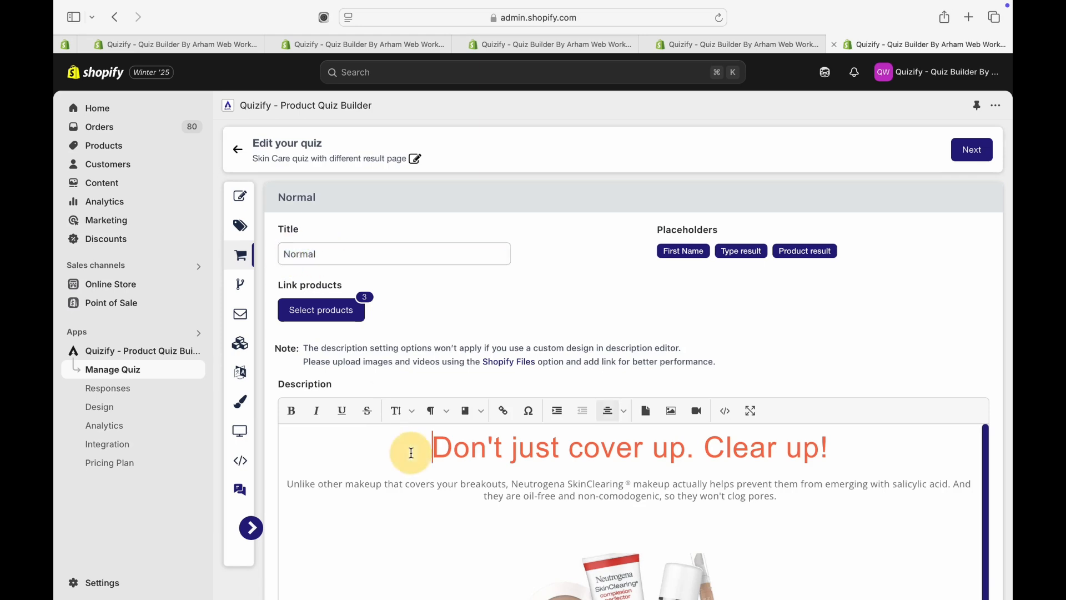
scroll(down, 3)
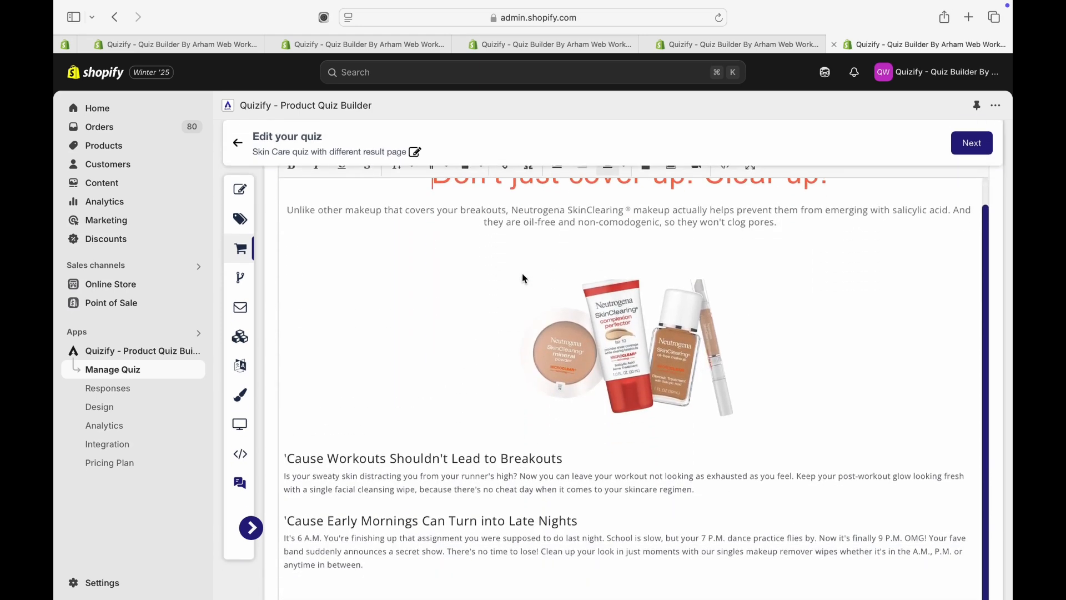
scroll(down, 3)
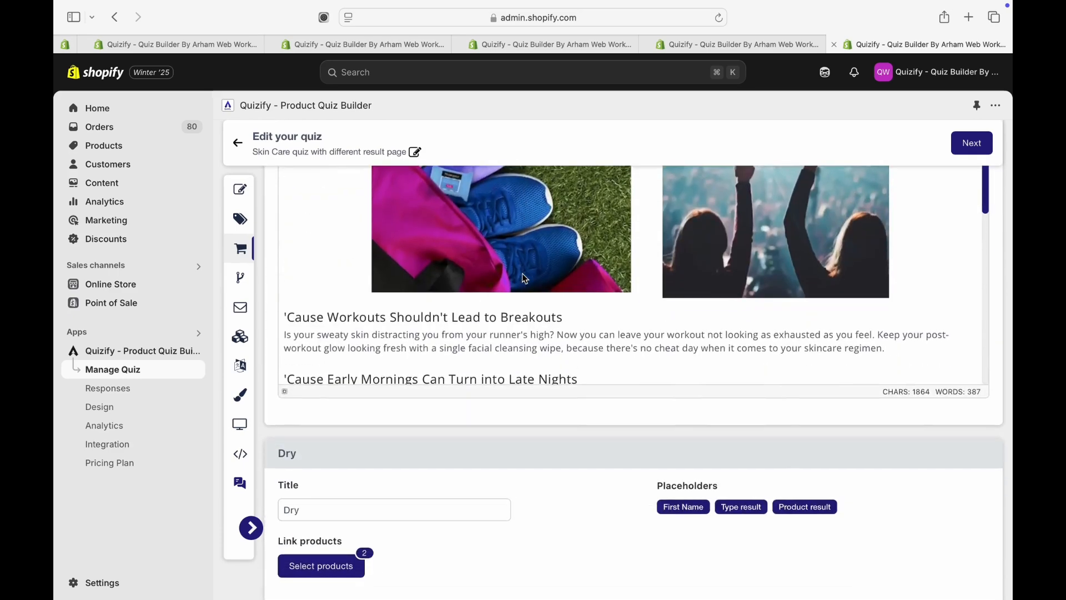
scroll(down, 3)
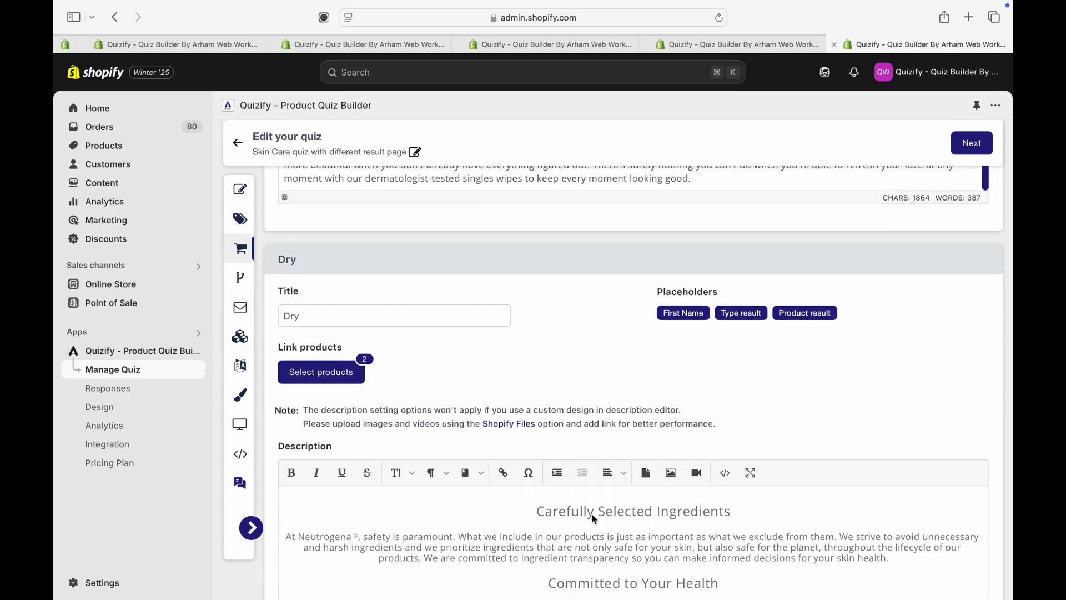
scroll(down, 3)
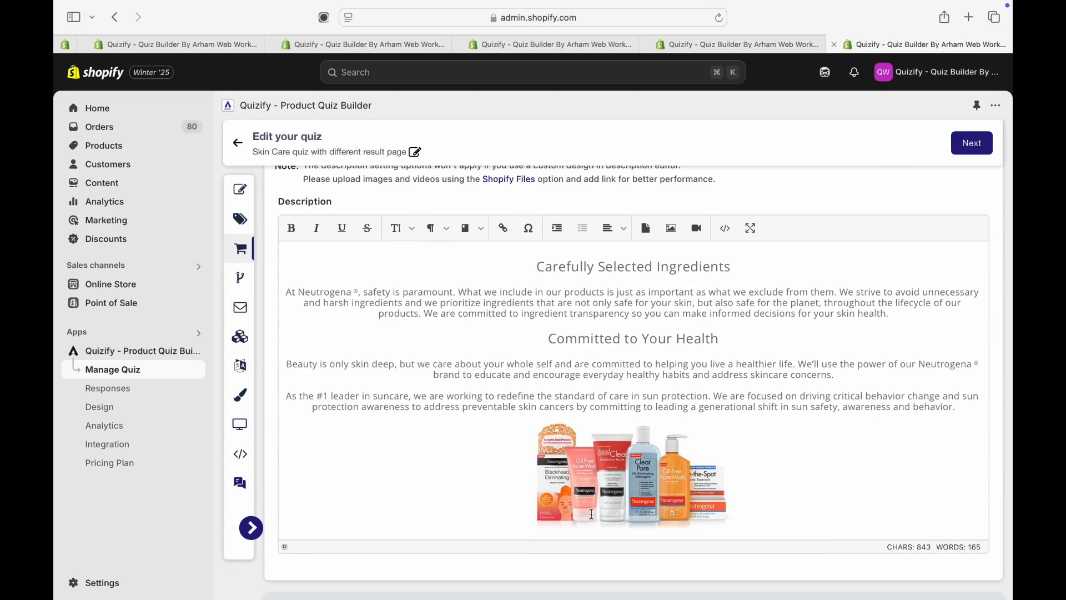
scroll(down, 3)
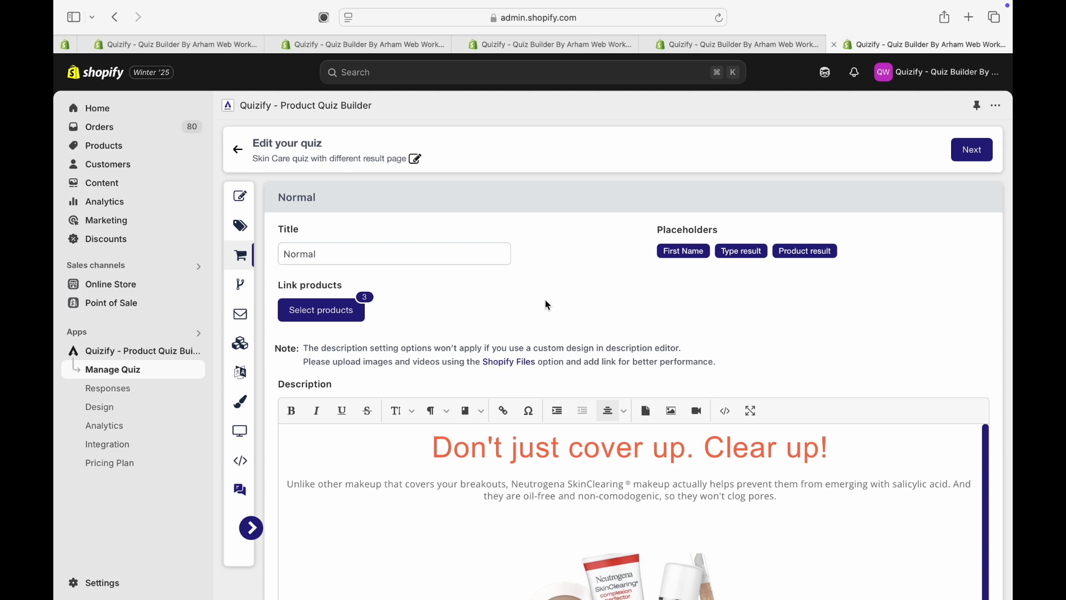
click(240, 226)
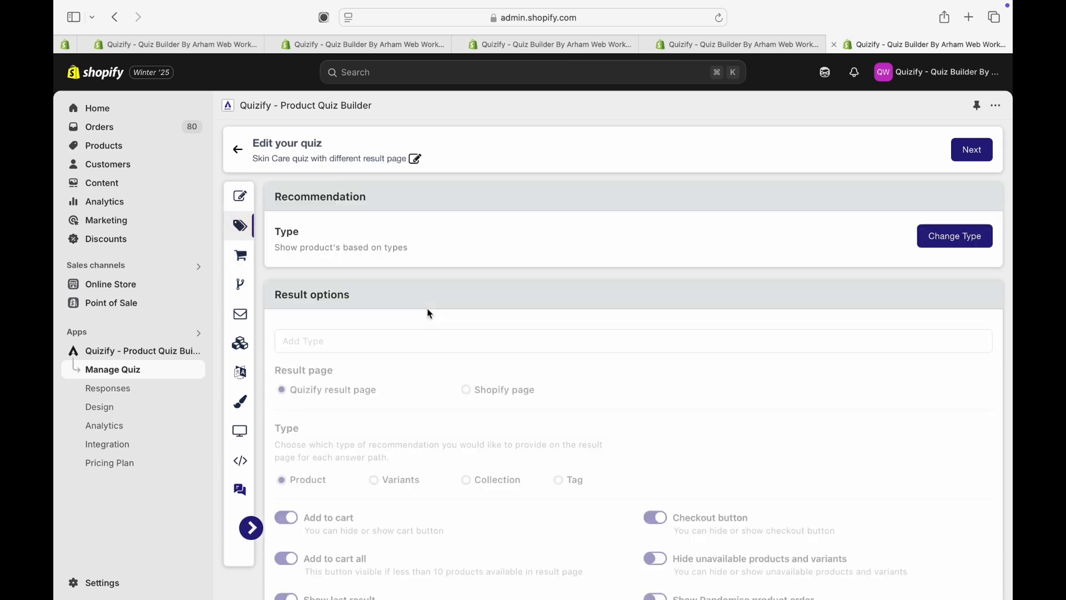